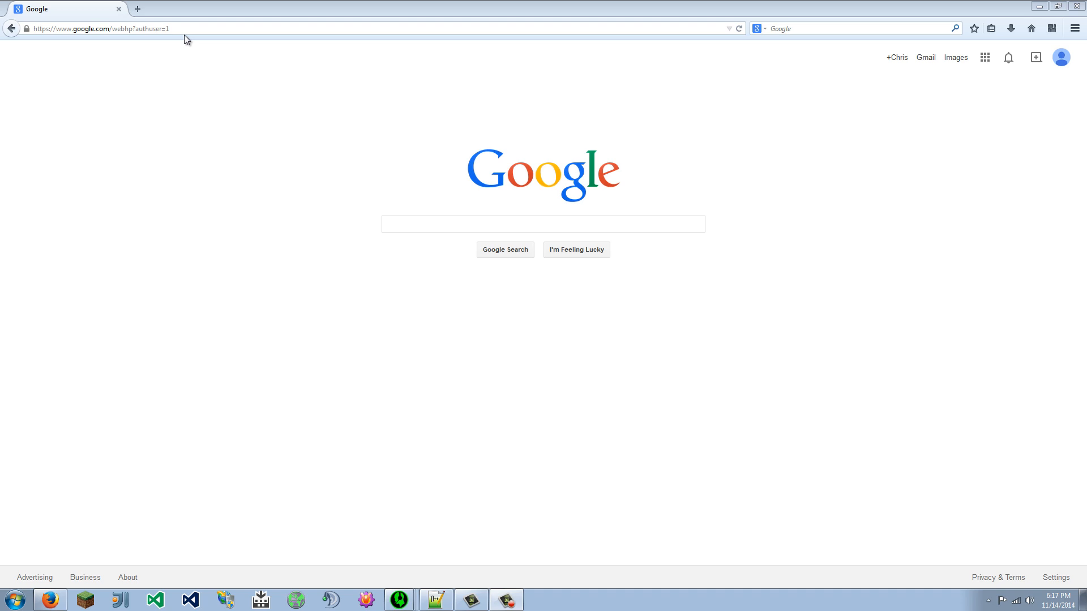
{"action": "mouse_move", "coordinate": [397, 512]}
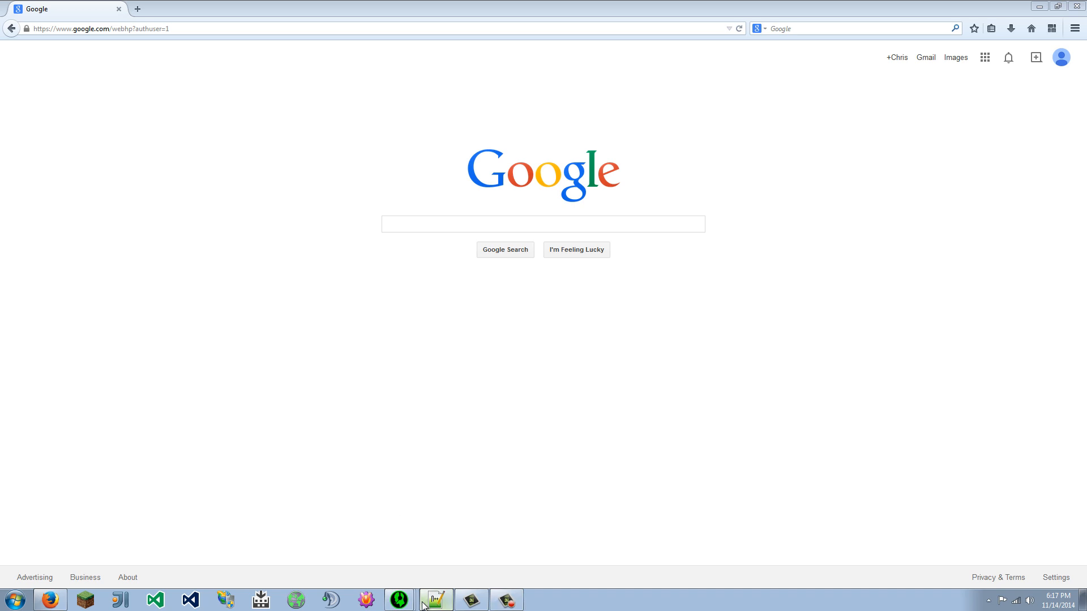
Step: Navigate Firefox to cauldron.minecraftforge.net via the address bar
{"action": "left_click", "coordinate": [101, 28]}
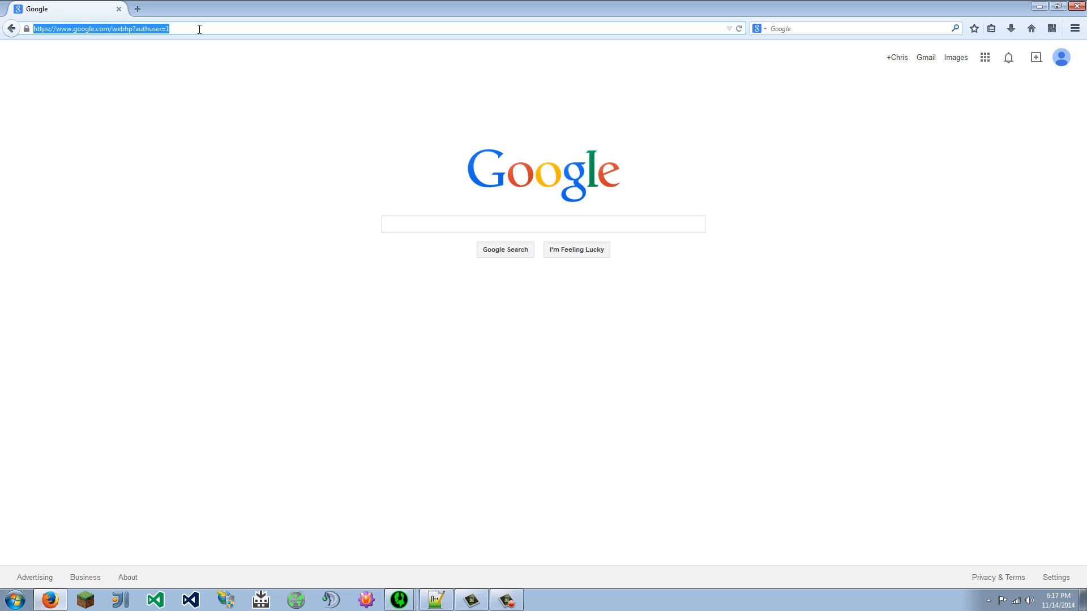
{"action": "type", "text": "cauldro"}
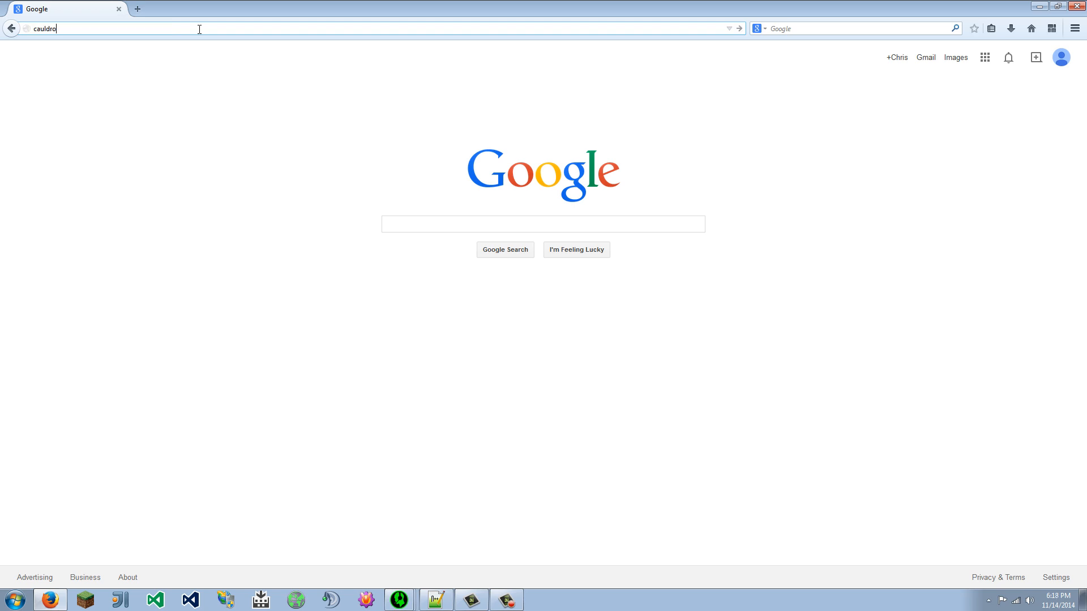
{"action": "type", "text": "n.minecraft"}
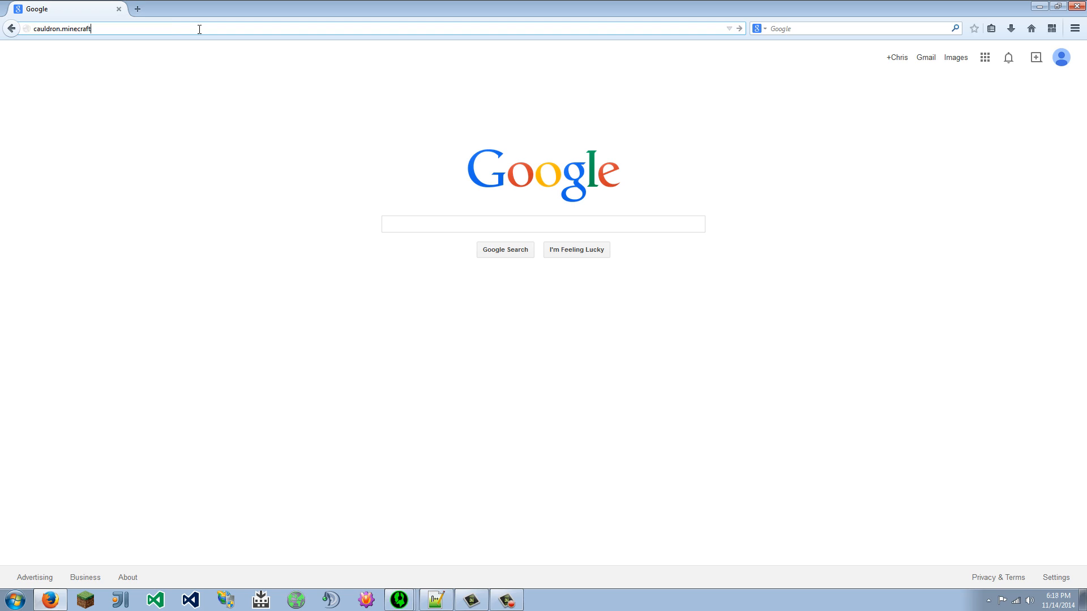
{"action": "type", "text": "forge.net/forums/downloads.37/"}
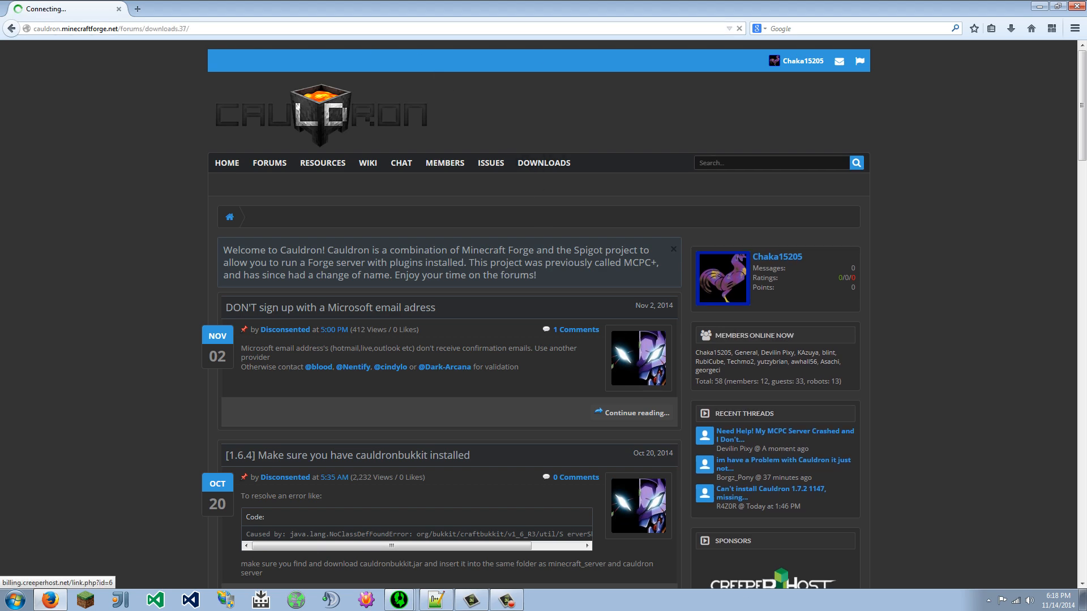
Step: Reach the 'HOW TO APPLY BPS PATCHES' guide from the forum's Downloads section
{"action": "left_click", "coordinate": [543, 162]}
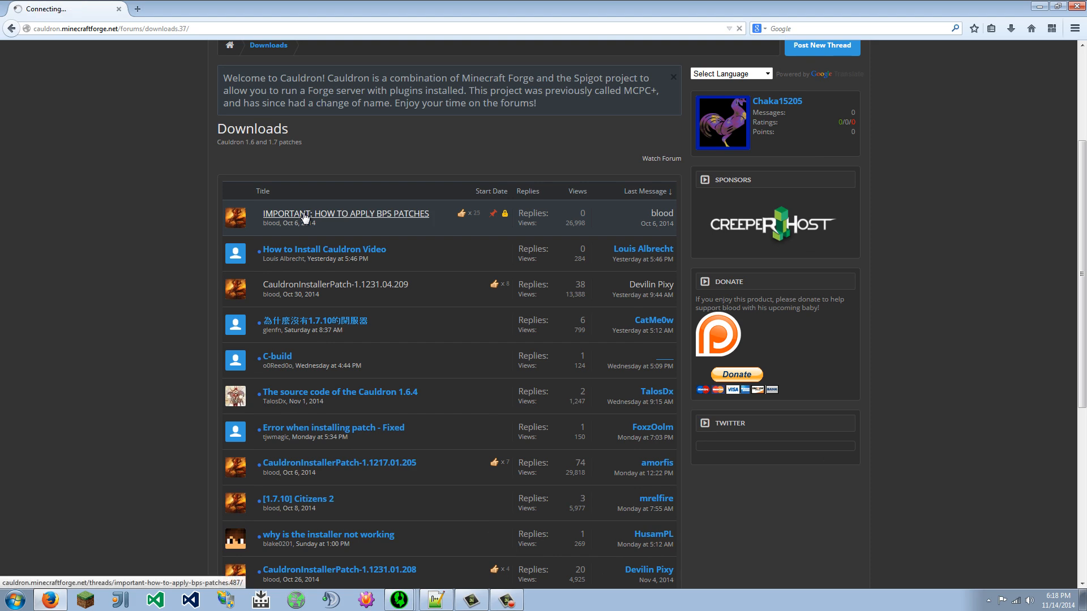
{"action": "left_click", "coordinate": [345, 214]}
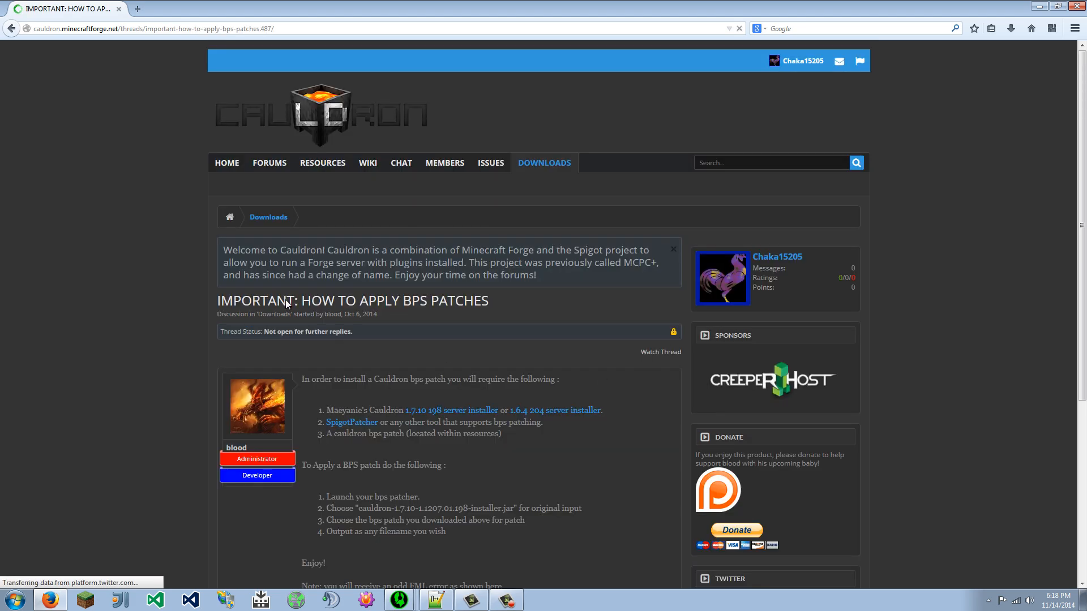
{"action": "scroll", "scroll_direction": "down", "scroll_amount": 3}
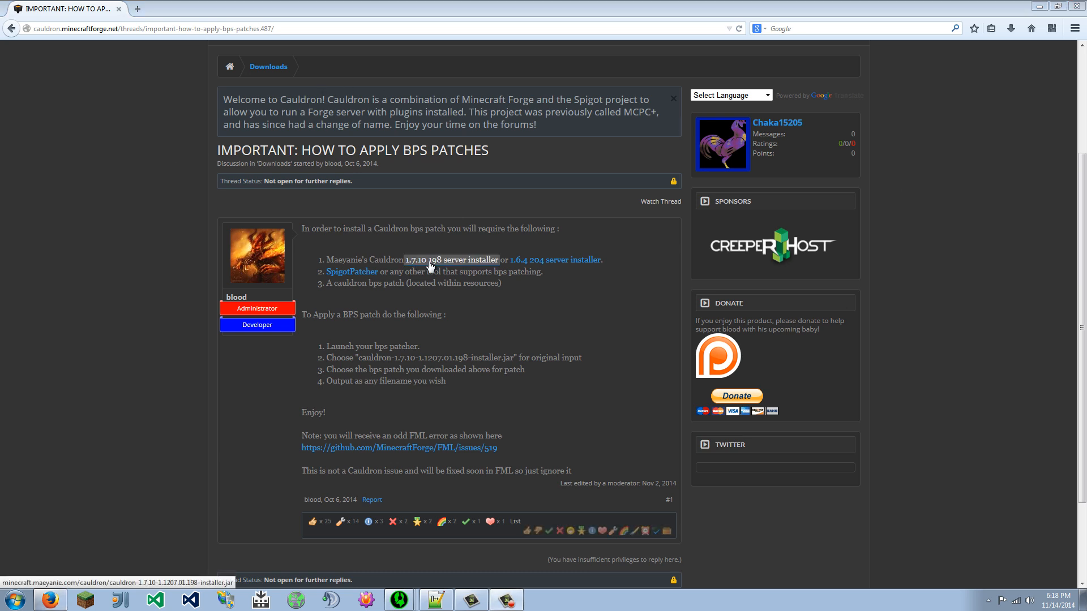
Step: Download the Cauldron 1.7.10 198 server installer and follow the SpigotPatcher link
{"action": "left_click", "coordinate": [452, 259]}
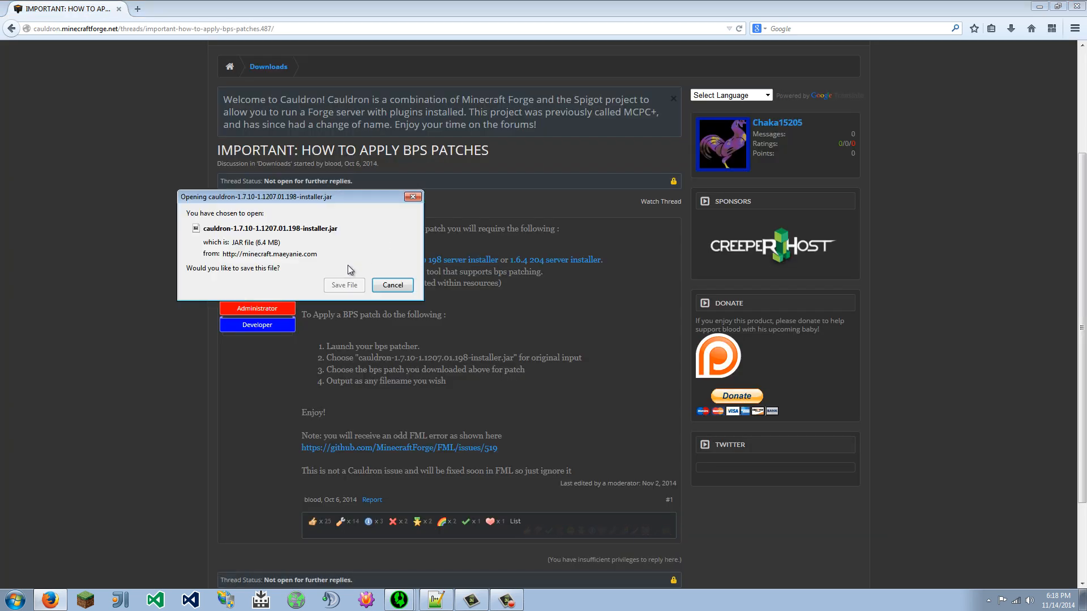
{"action": "left_click", "coordinate": [392, 285]}
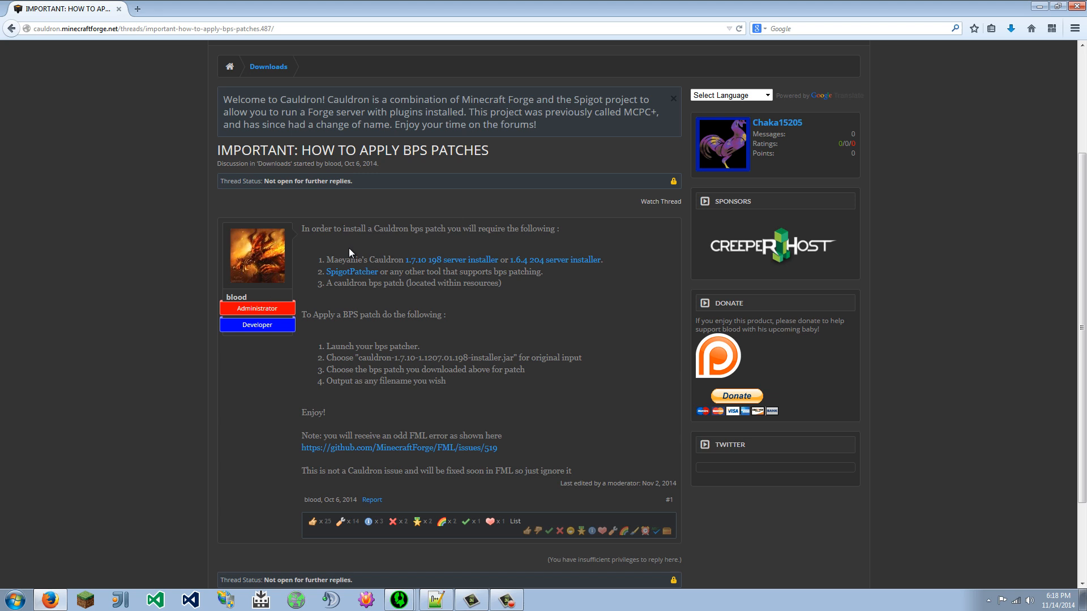
{"action": "left_click", "coordinate": [351, 270]}
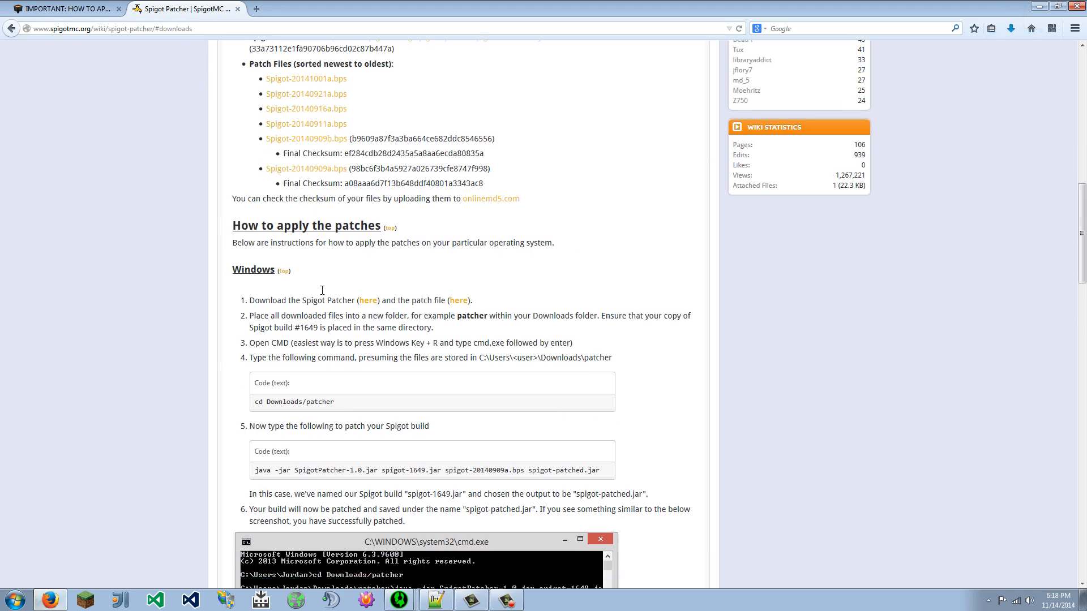
Step: Scroll the SpigotPatcher wiki page down to the Windows instructions
{"action": "scroll", "scroll_direction": "down", "scroll_amount": 3}
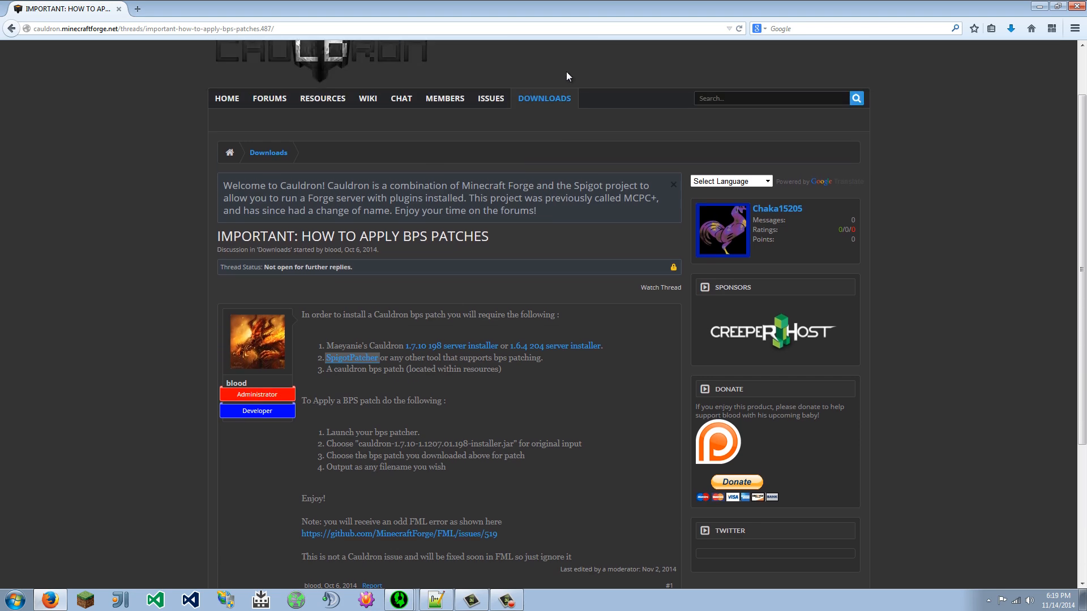
Step: Find and open the CauldronInstallerPatch-1.1231.04.209 thread in the Downloads list
{"action": "left_click", "coordinate": [268, 153]}
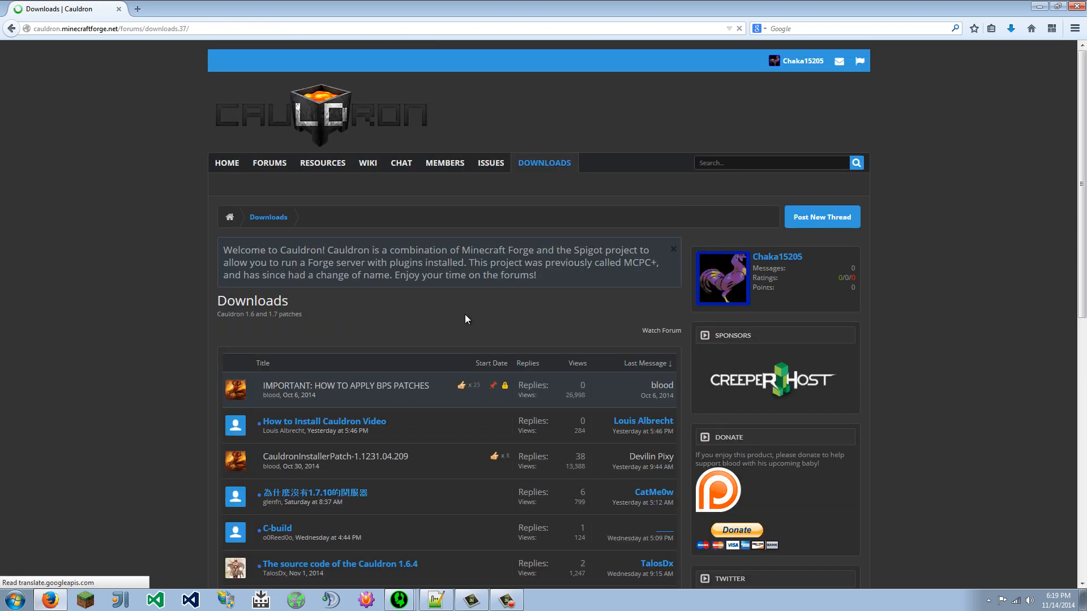
{"action": "scroll", "scroll_direction": "down", "scroll_amount": 3}
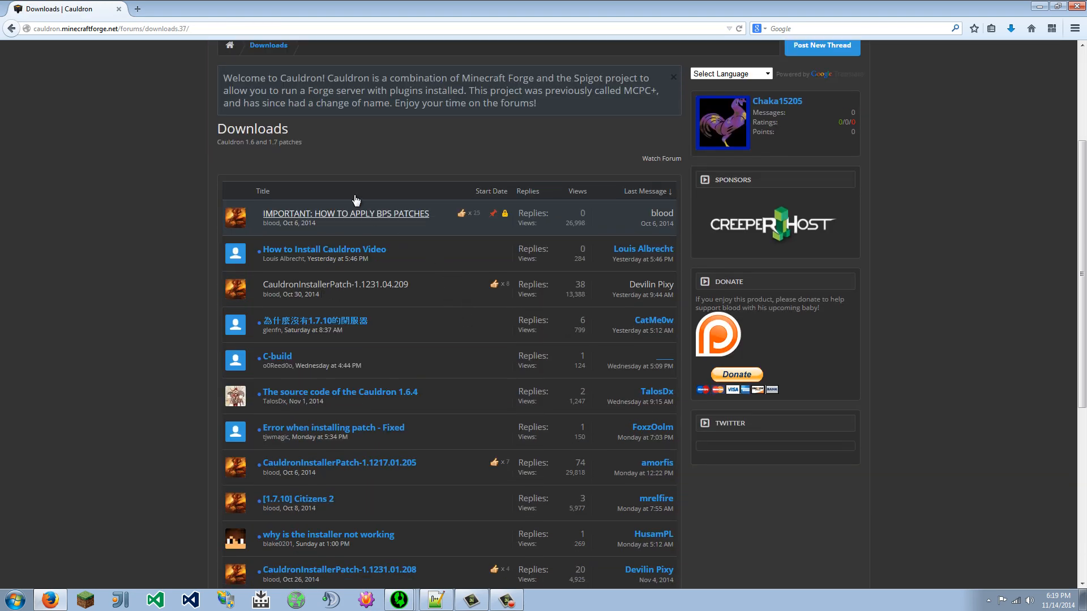
{"action": "scroll", "scroll_direction": "down", "scroll_amount": 3}
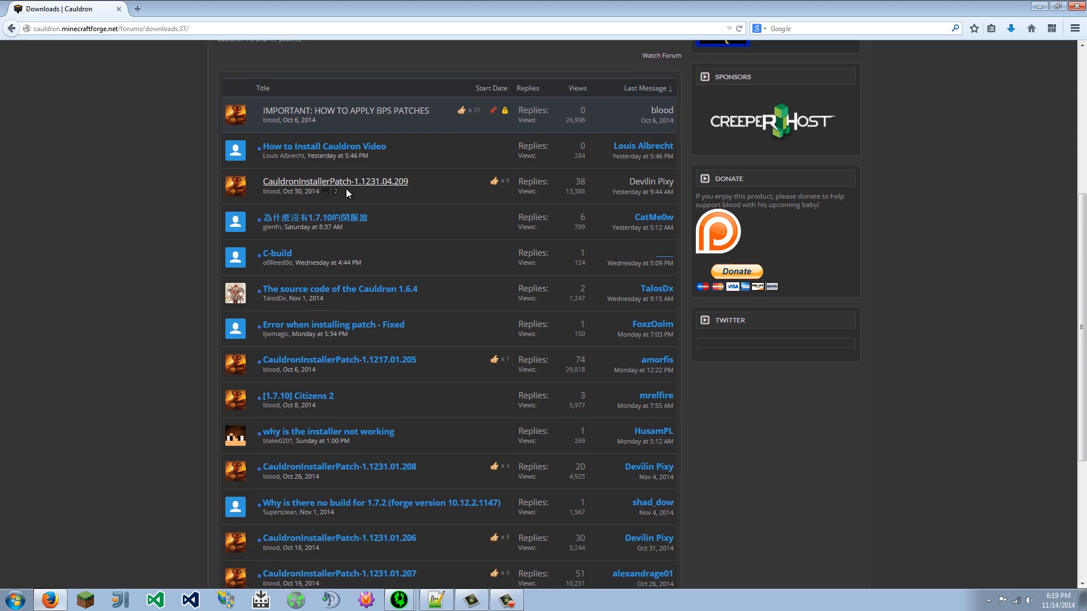
{"action": "scroll", "scroll_direction": "down", "scroll_amount": 3}
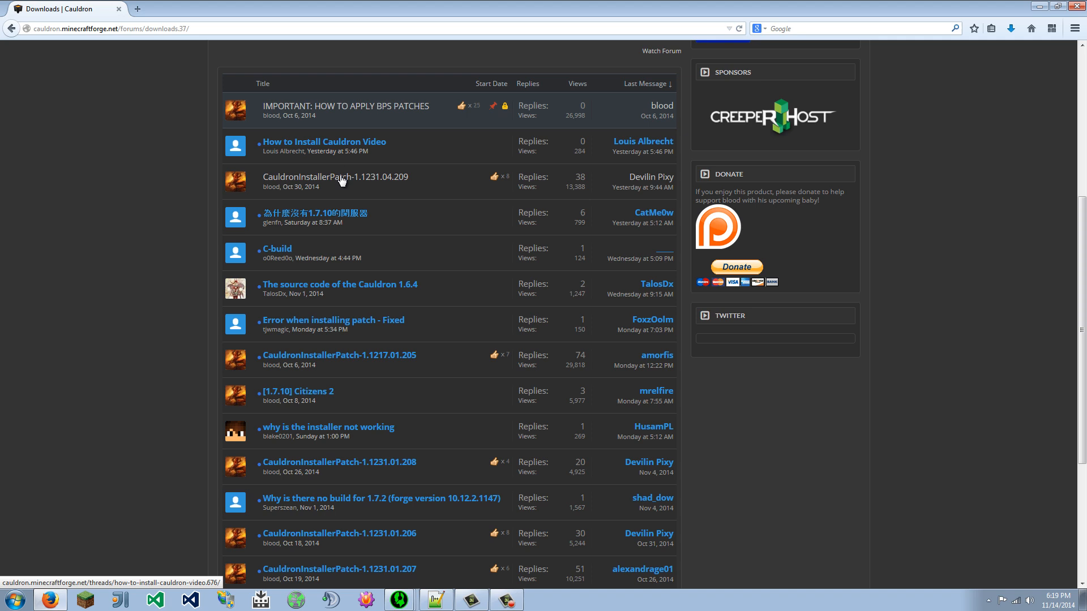
{"action": "left_click", "coordinate": [335, 177]}
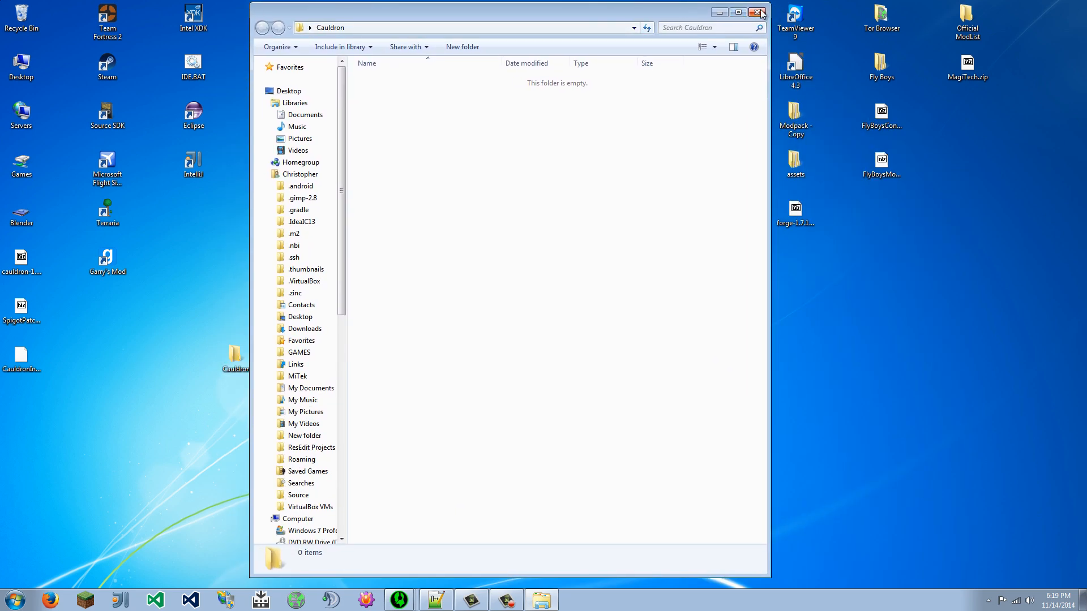
Step: Rename the downloaded Cauldron installer and patch files to installer.jar and pacth.bps
{"action": "scroll", "scroll_direction": "down", "scroll_amount": 3}
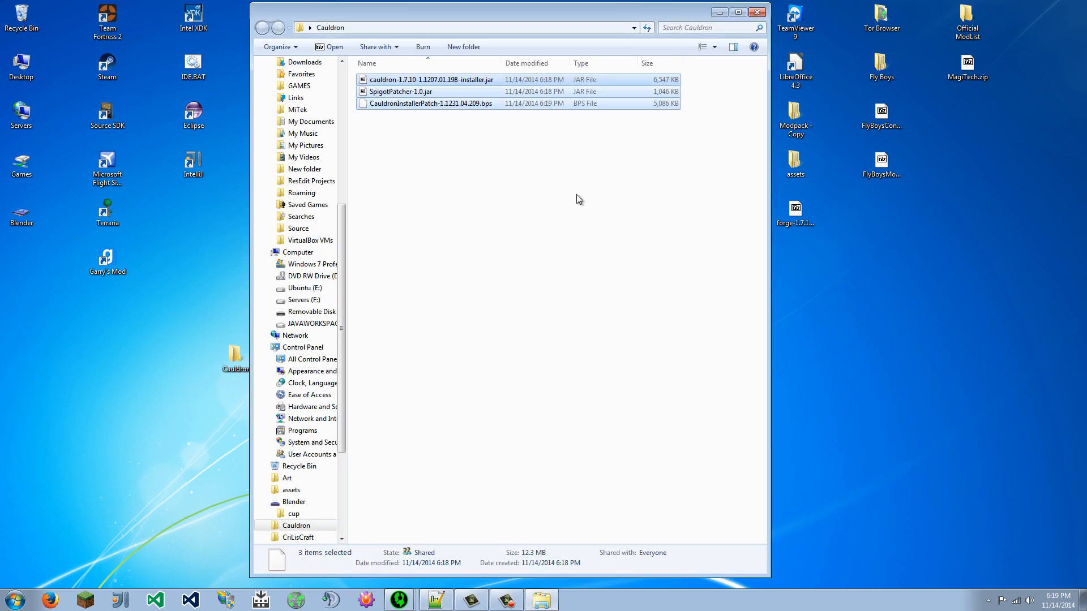
{"action": "left_click", "coordinate": [579, 199]}
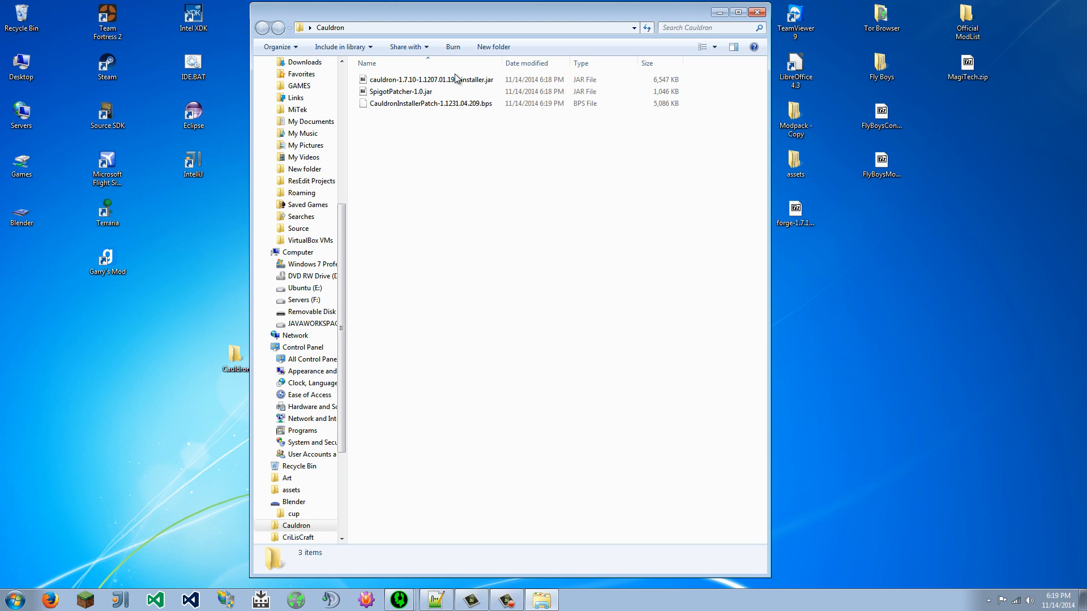
{"action": "left_click", "coordinate": [431, 79]}
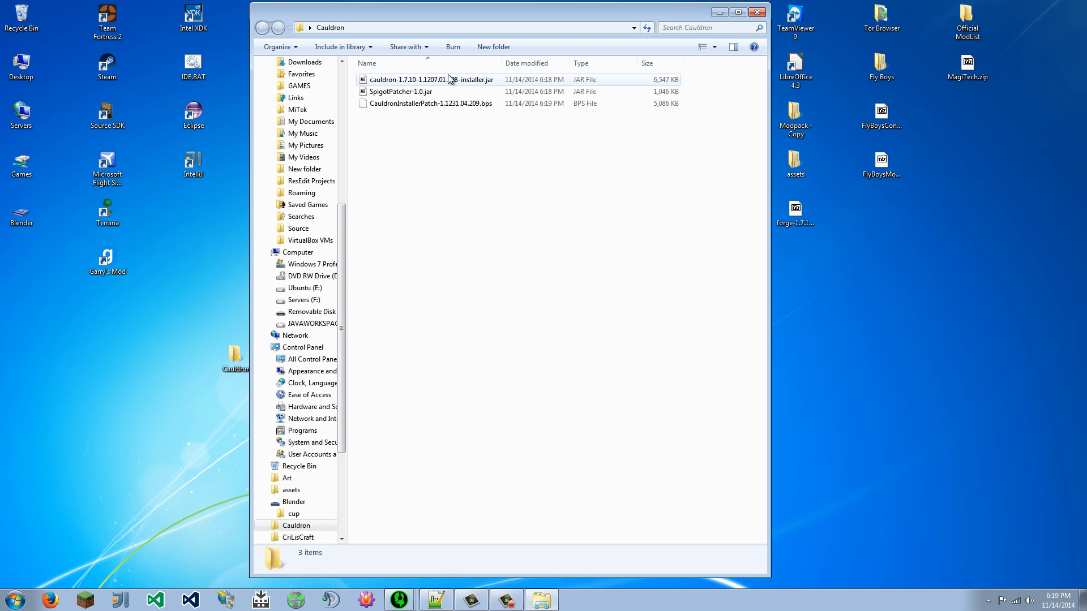
{"action": "left_click", "coordinate": [428, 80]}
{"action": "type", "text": "installer.jar"}
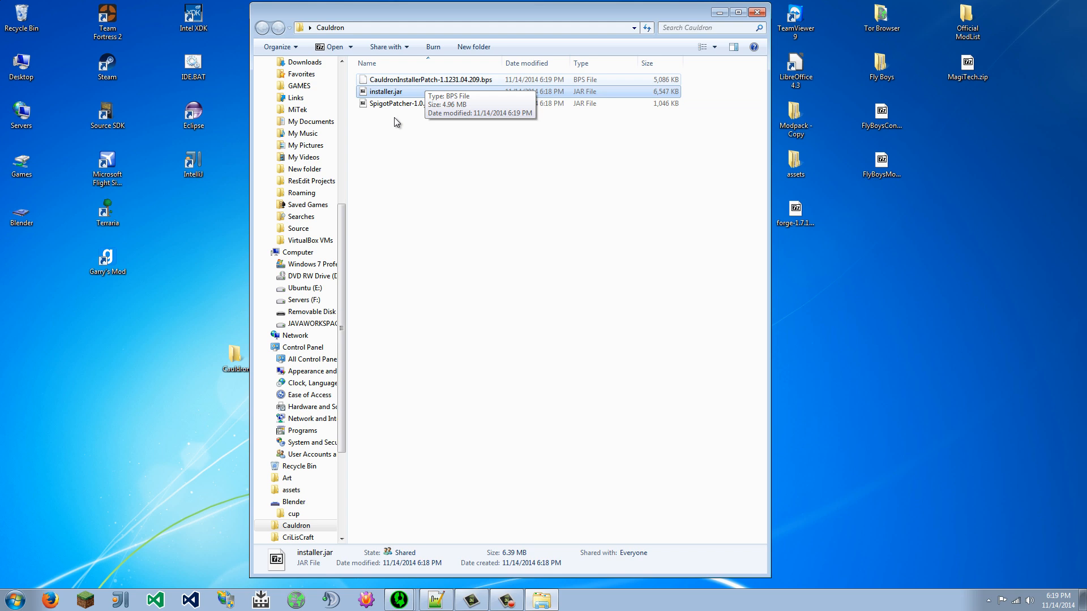
{"action": "left_click", "coordinate": [431, 79]}
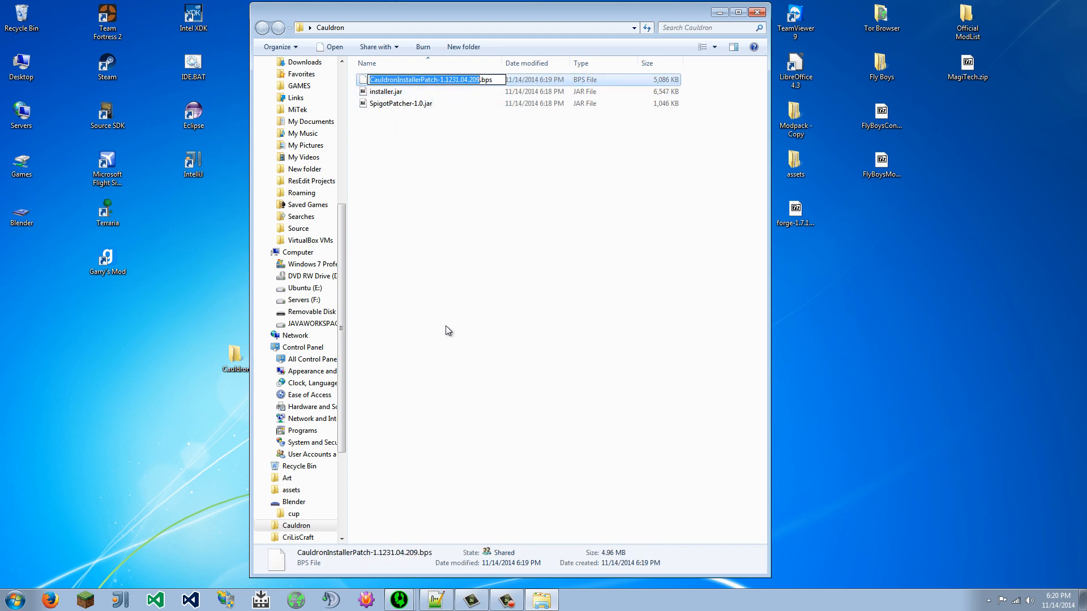
{"action": "type", "text": "pacth.bps"}
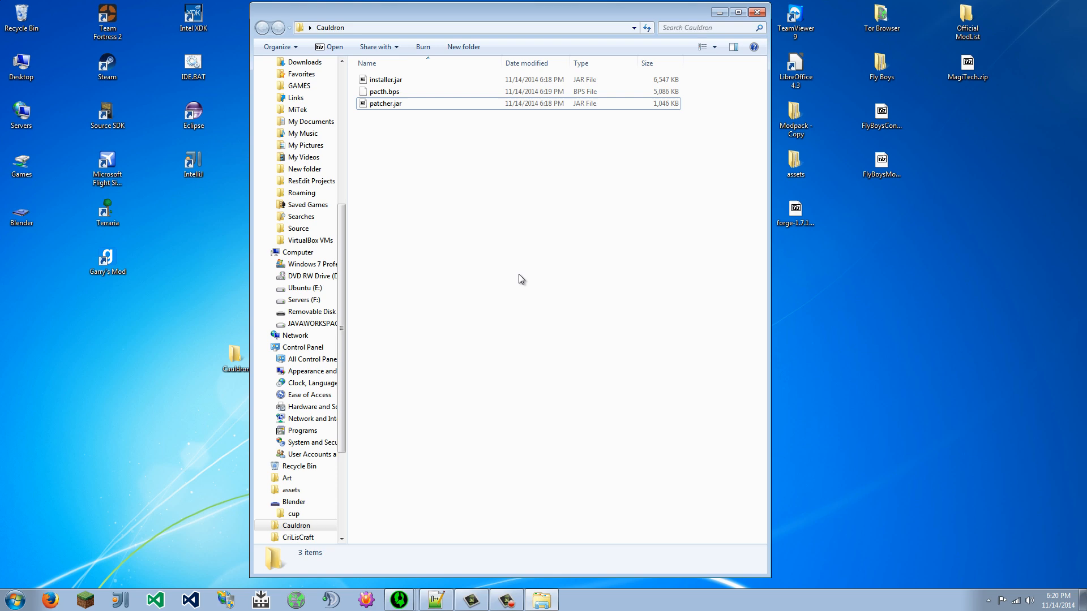
{"action": "right_click", "coordinate": [521, 279]}
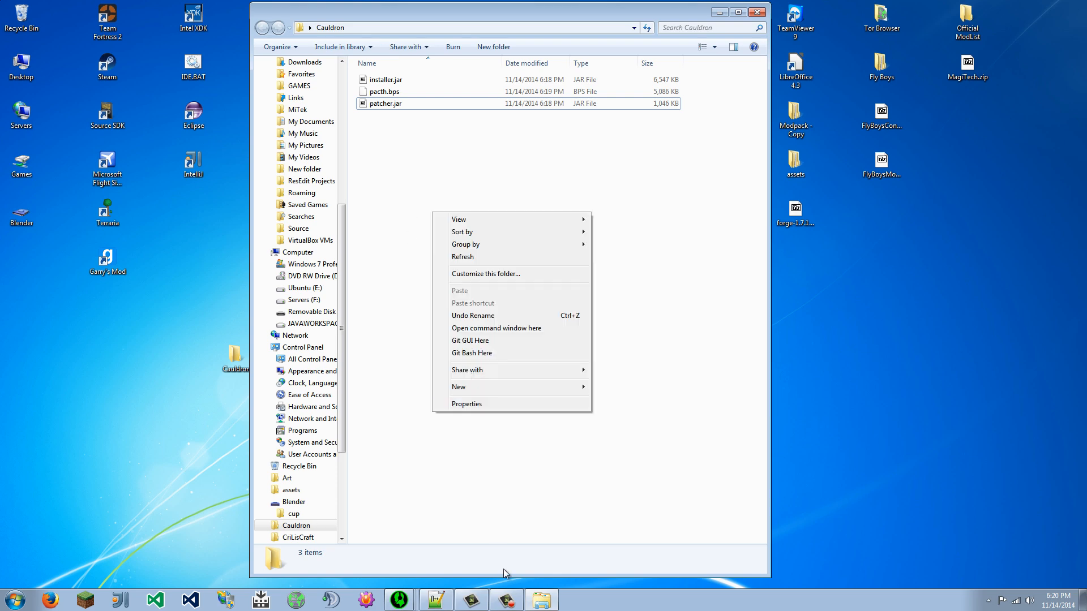
{"action": "left_click", "coordinate": [496, 329]}
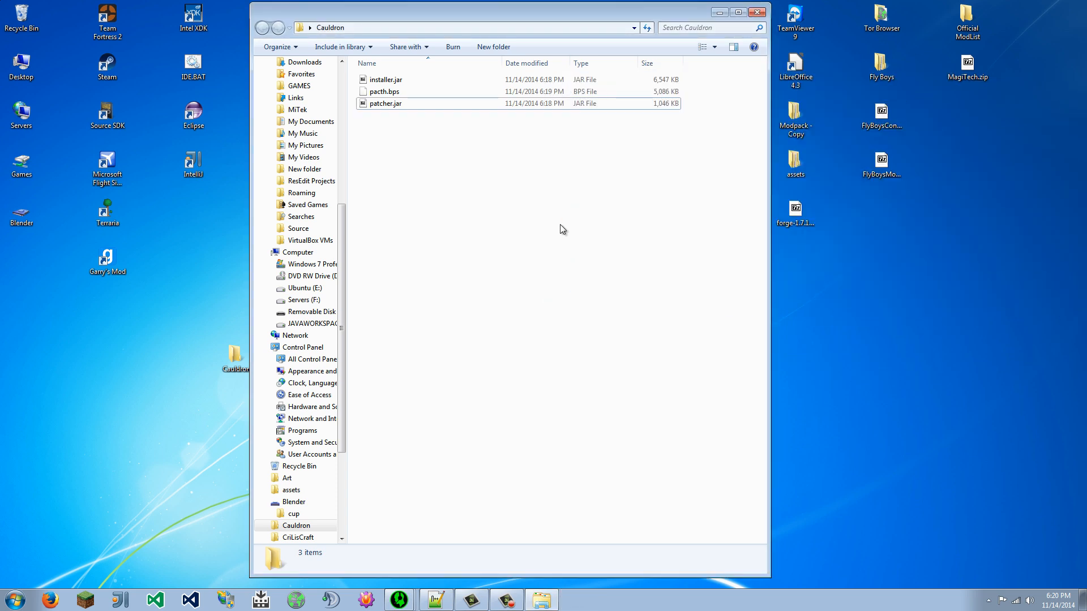
{"action": "right_click", "coordinate": [561, 229]}
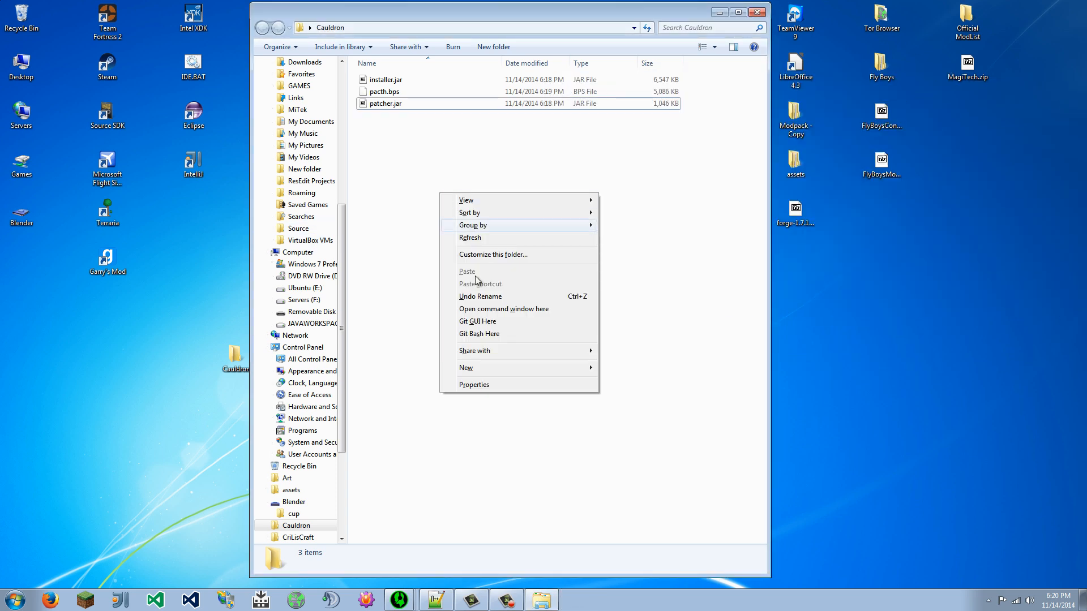
{"action": "left_click", "coordinate": [503, 308]}
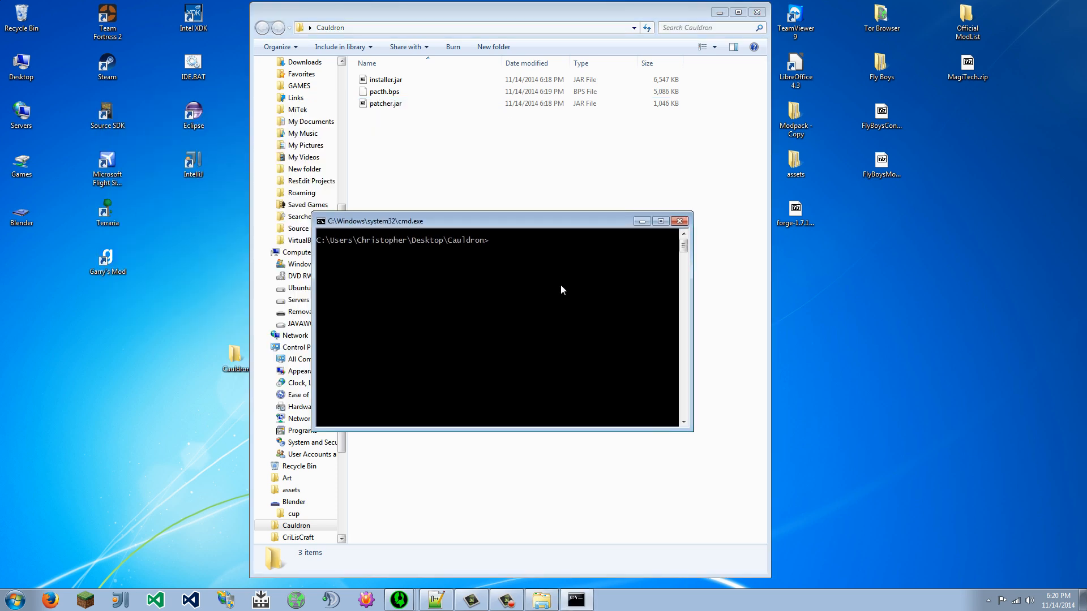
Step: Run 'java -jar patcher.jar installer.jar pacth.bps serverinstall.jar' to produce serverinstall.jar
{"action": "type", "text": "java -ja"}
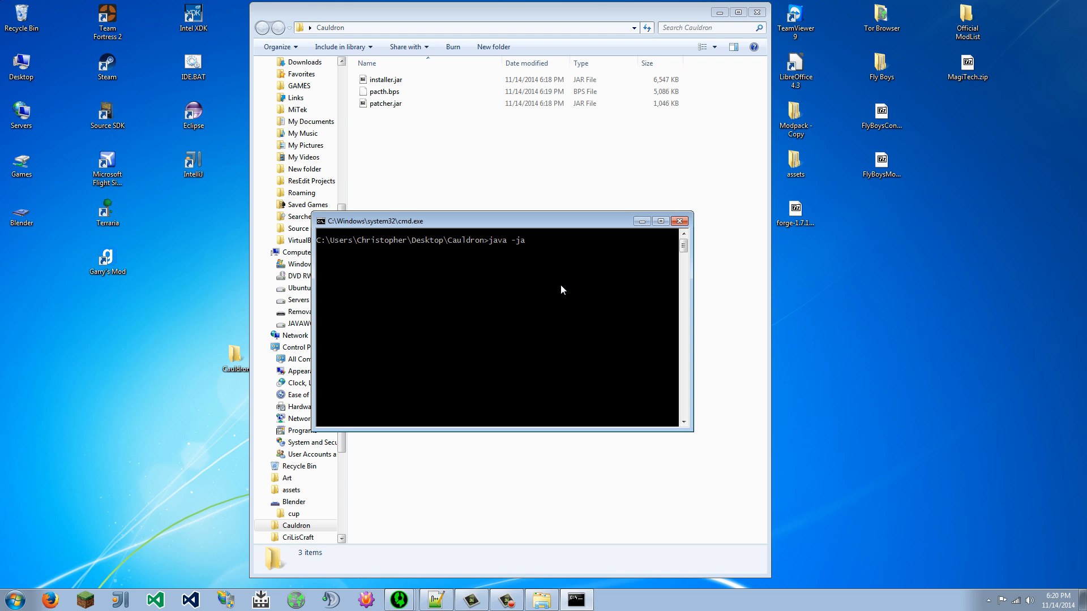
{"action": "type", "text": "r"}
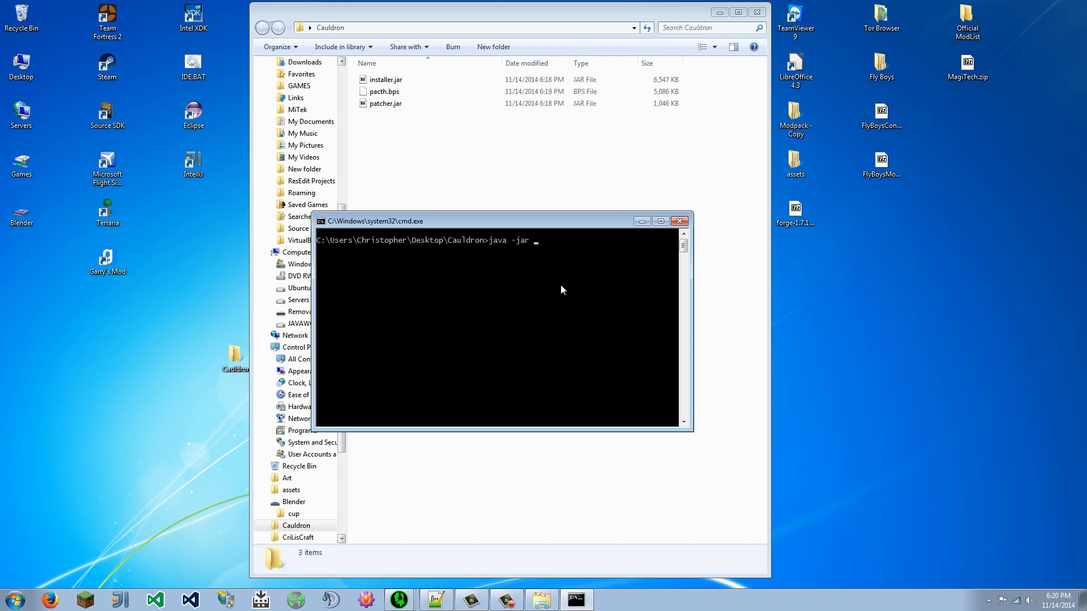
{"action": "type", "text": "patcher.jar"}
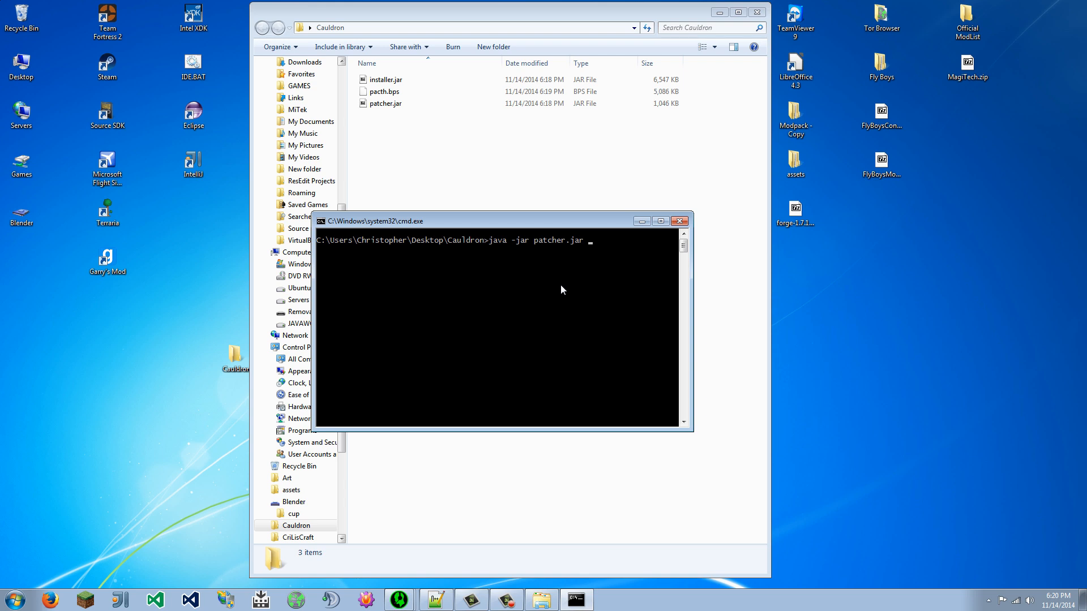
{"action": "type", "text": "installer.jar j"}
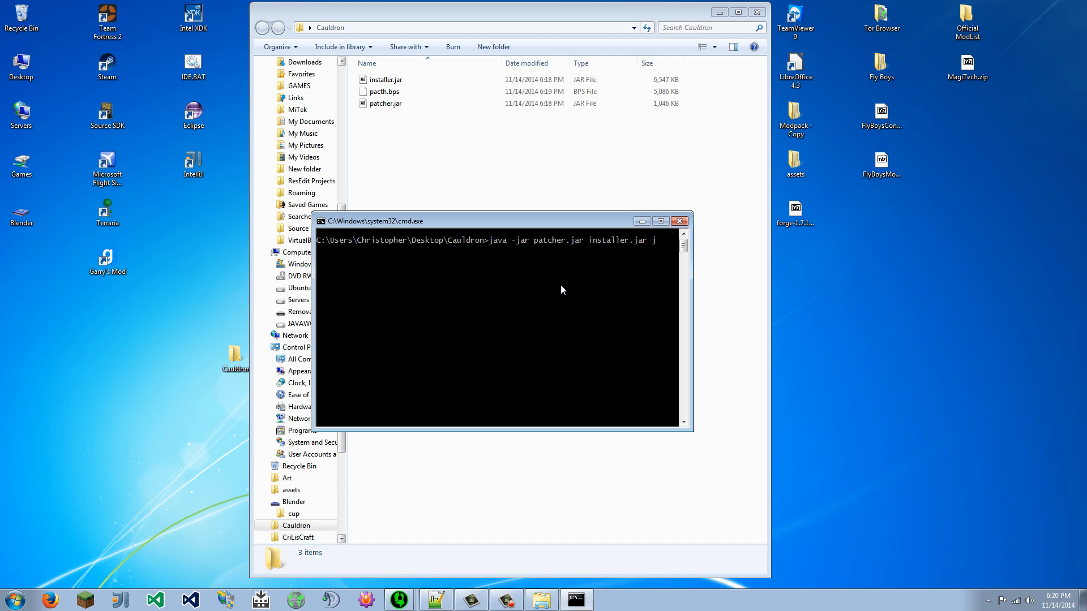
{"action": "type", "text": "acth.bps"}
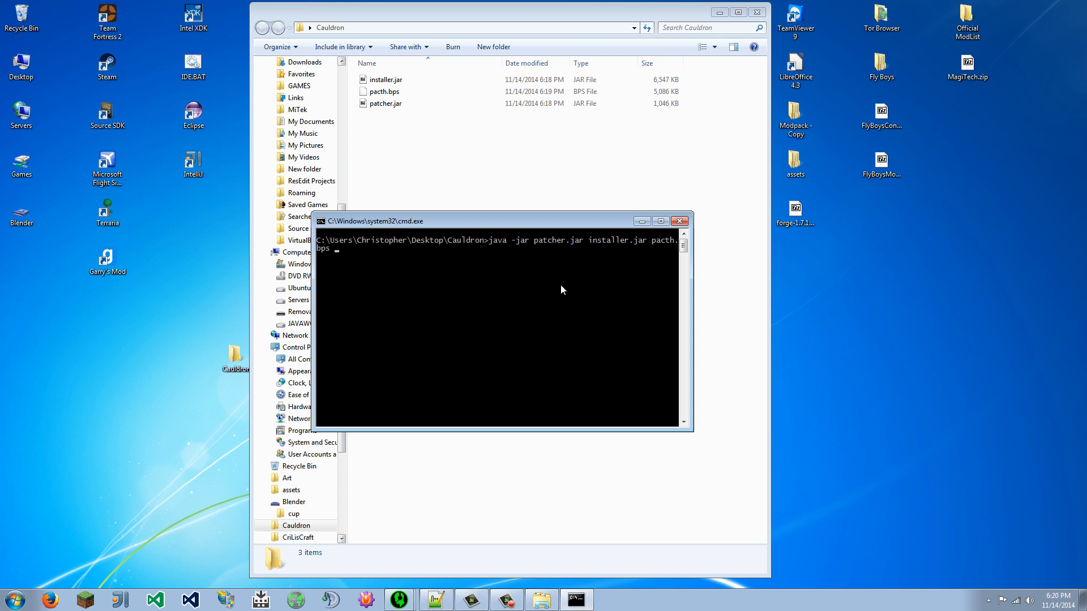
{"action": "type", "text": "server"}
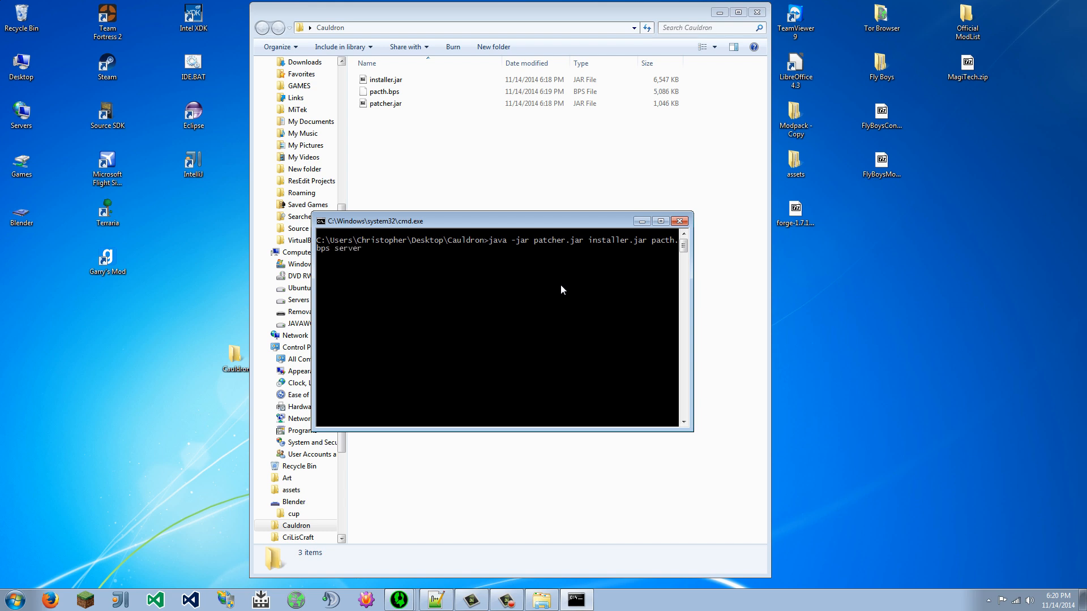
{"action": "type", "text": "install"}
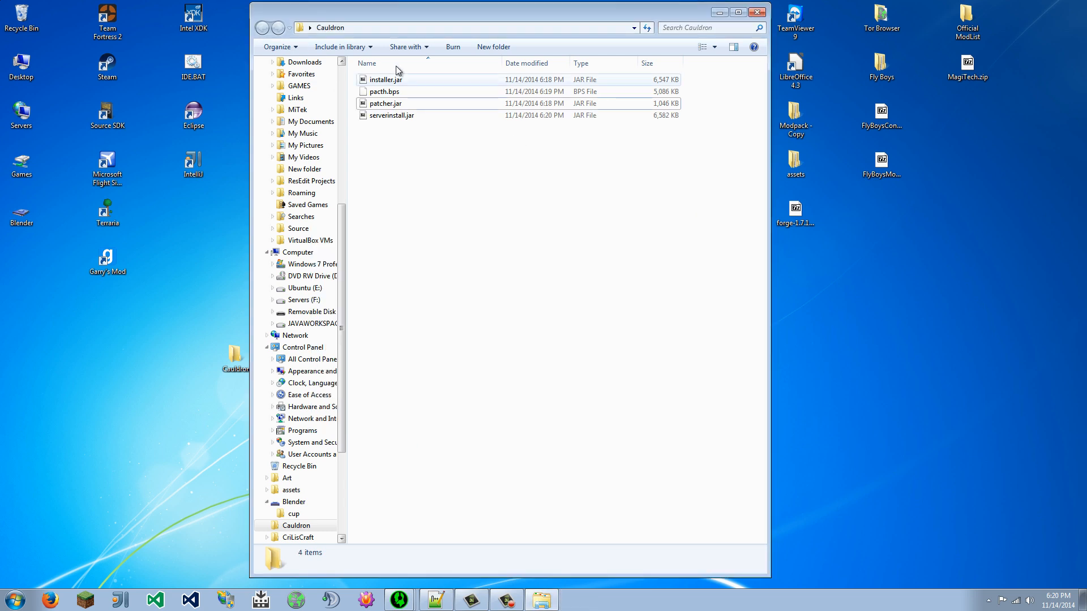
Step: Launch serverinstall.jar with the Java SE binary from its right-click menu
{"action": "left_click", "coordinate": [392, 115]}
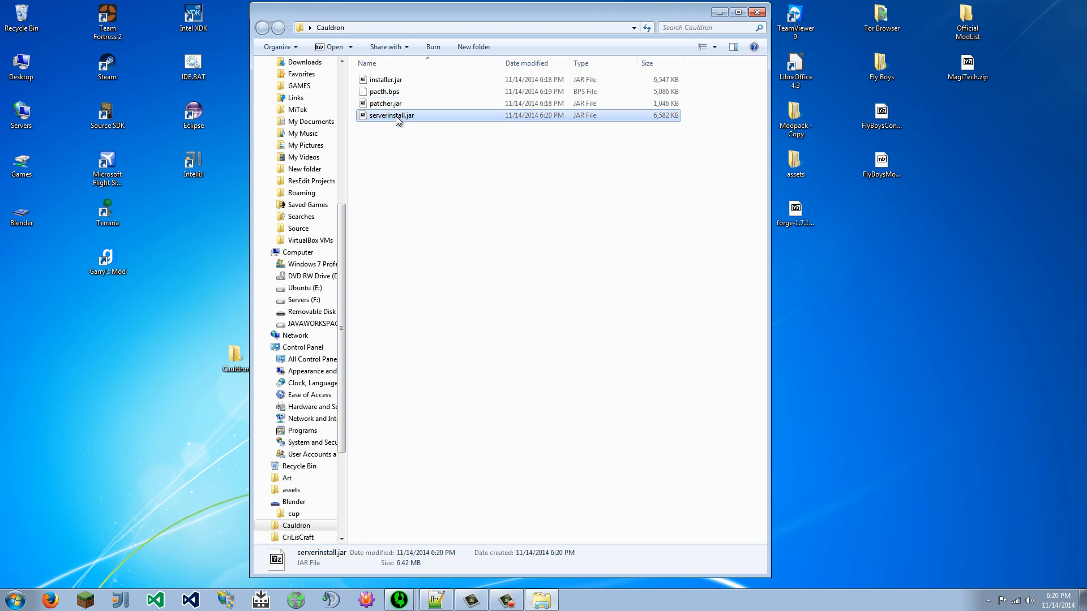
{"action": "right_click", "coordinate": [390, 115]}
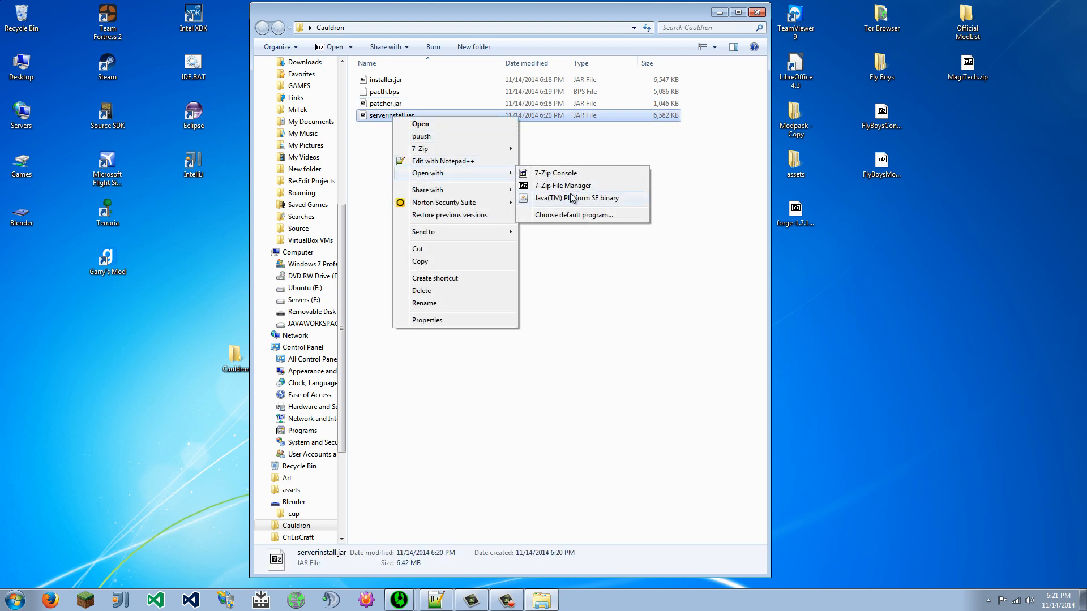
{"action": "left_click", "coordinate": [577, 197]}
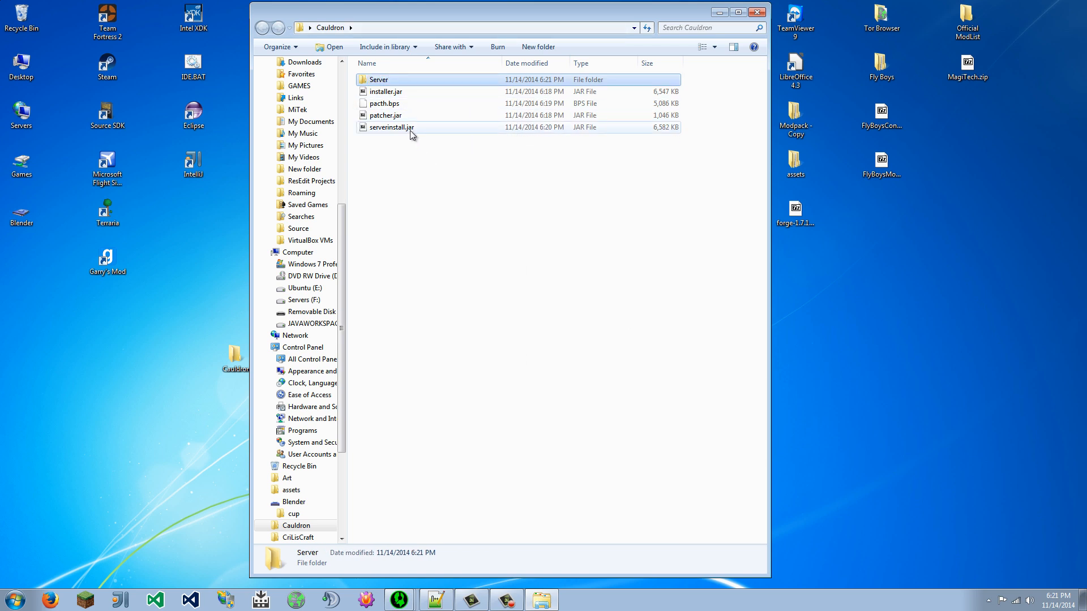
{"action": "right_click", "coordinate": [391, 127]}
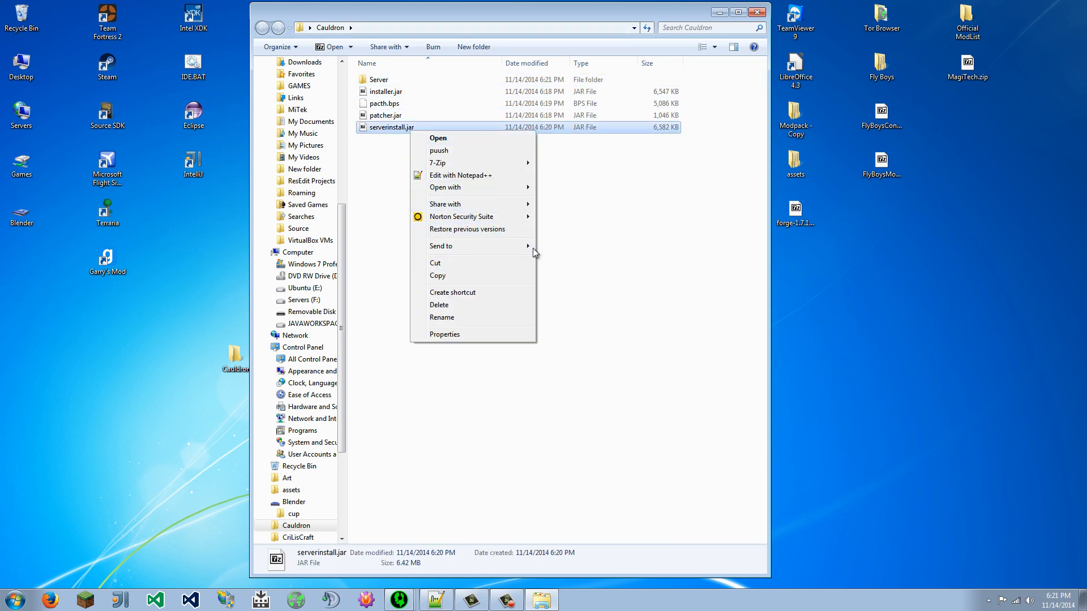
{"action": "left_click", "coordinate": [687, 387]}
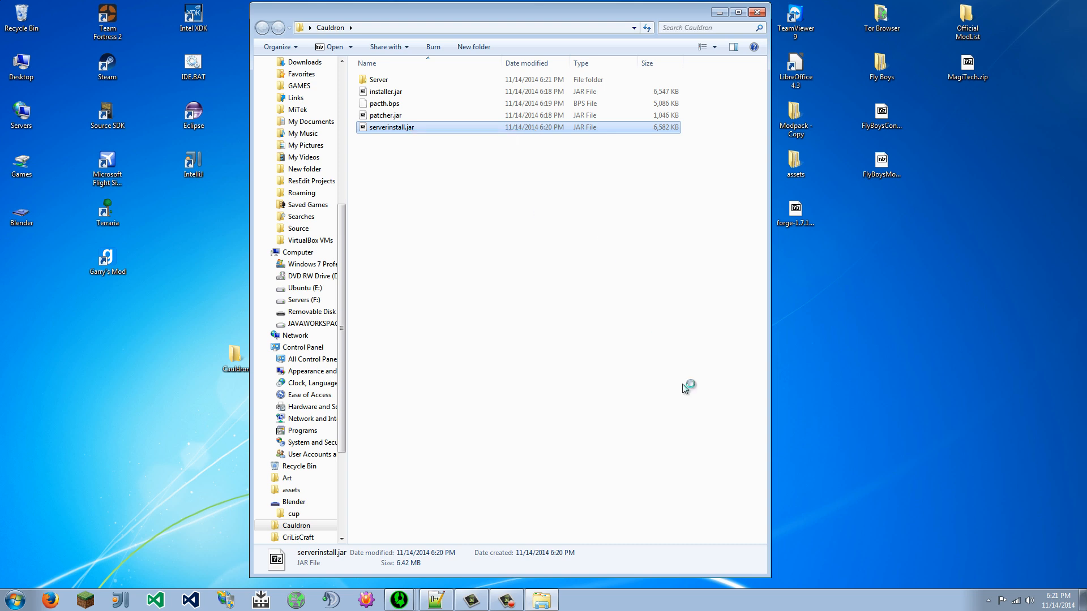
Step: Install the server into Cauldron\Server, downloading the Minecraft server and 27 libraries
{"action": "double_click", "coordinate": [392, 127]}
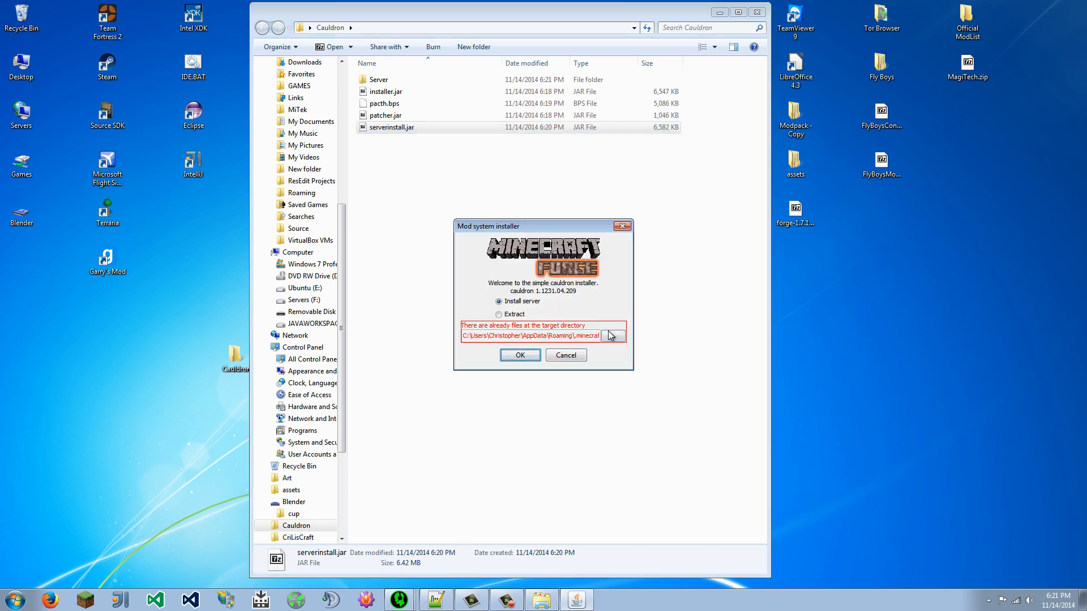
{"action": "left_click", "coordinate": [613, 335]}
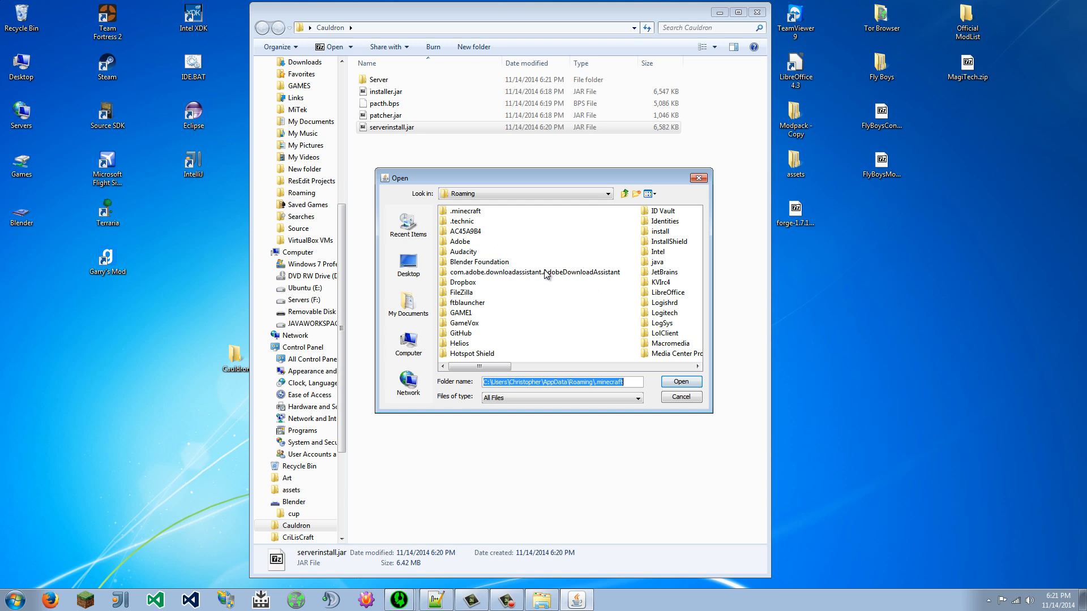
{"action": "left_click", "coordinate": [408, 263]}
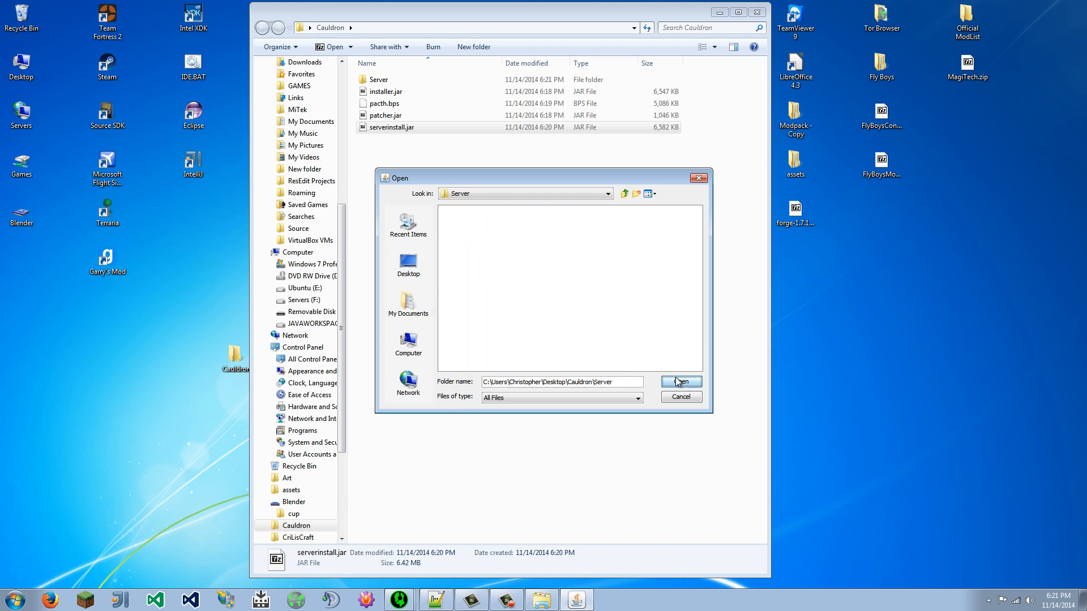
{"action": "left_click", "coordinate": [680, 381]}
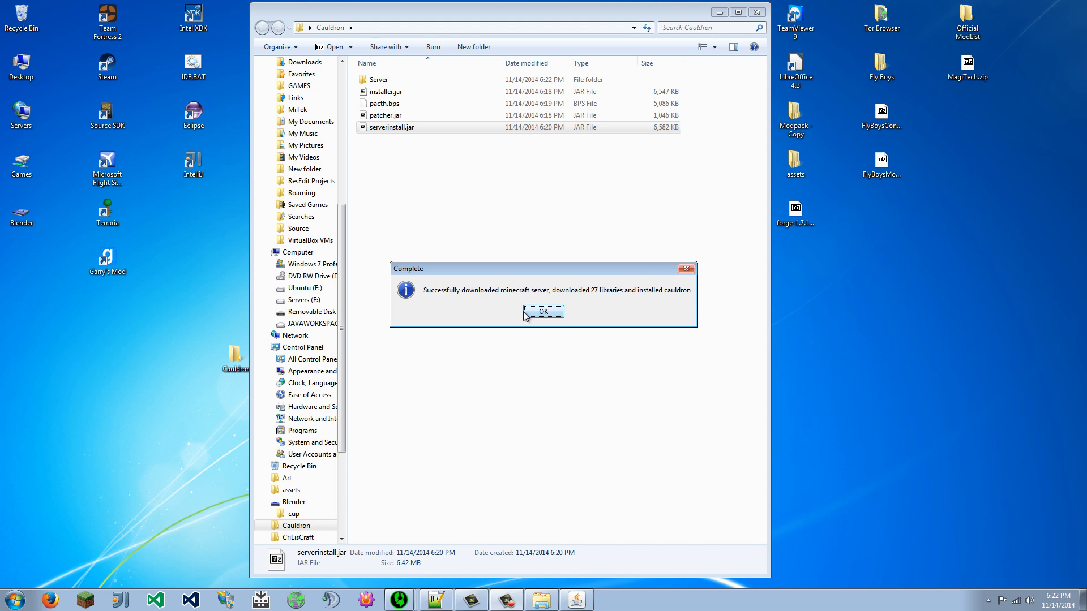
{"action": "left_click", "coordinate": [542, 312]}
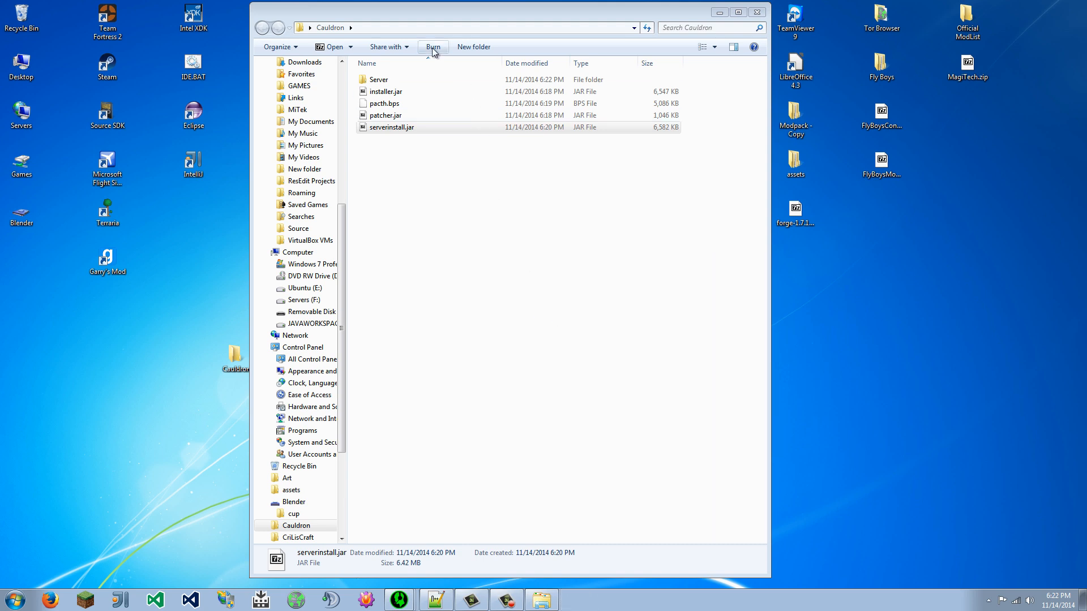
Step: Add a New Text Document with the default name inside the Server folder
{"action": "double_click", "coordinate": [378, 79]}
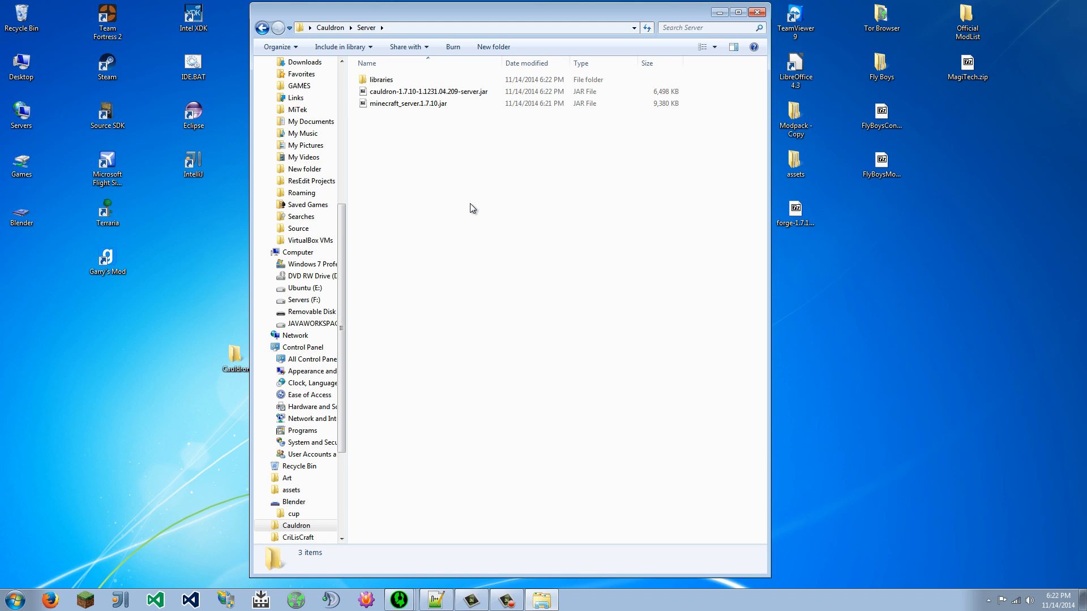
{"action": "mouse_move", "coordinate": [443, 211]}
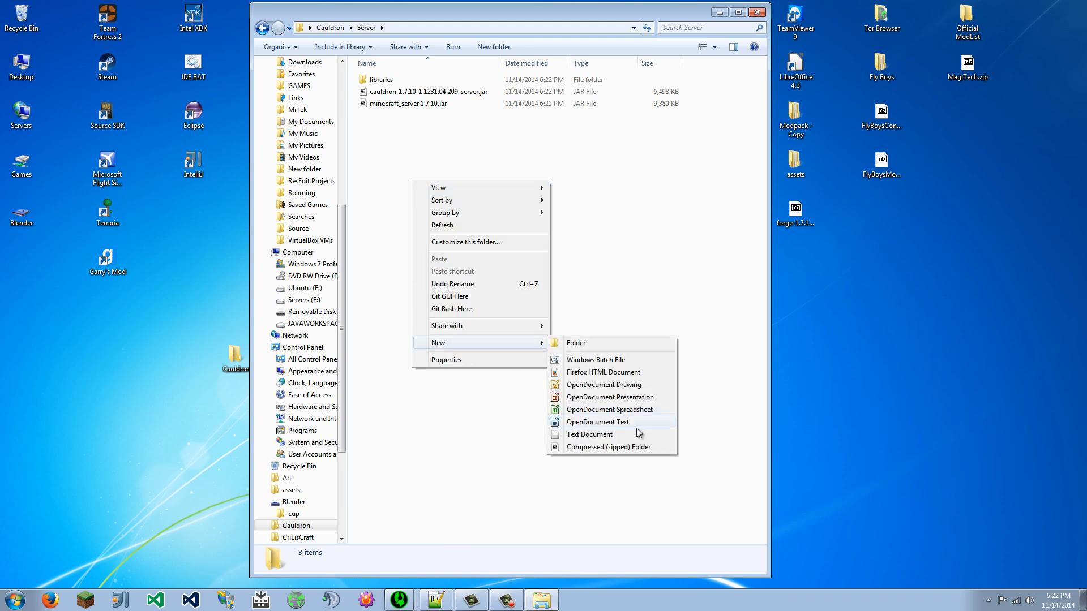
{"action": "left_click", "coordinate": [590, 435]}
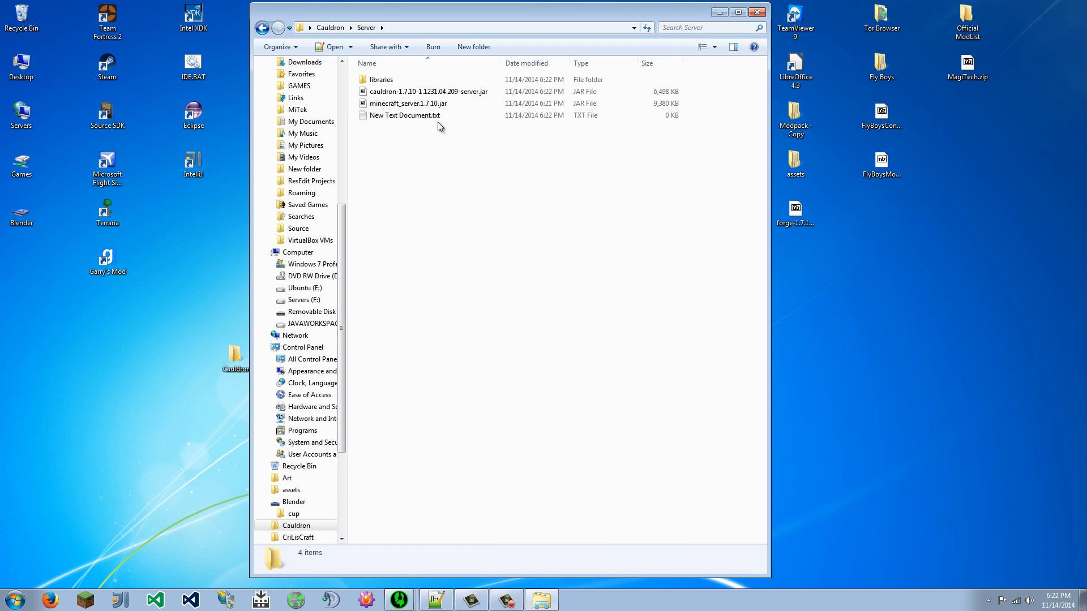
{"action": "left_click", "coordinate": [405, 116]}
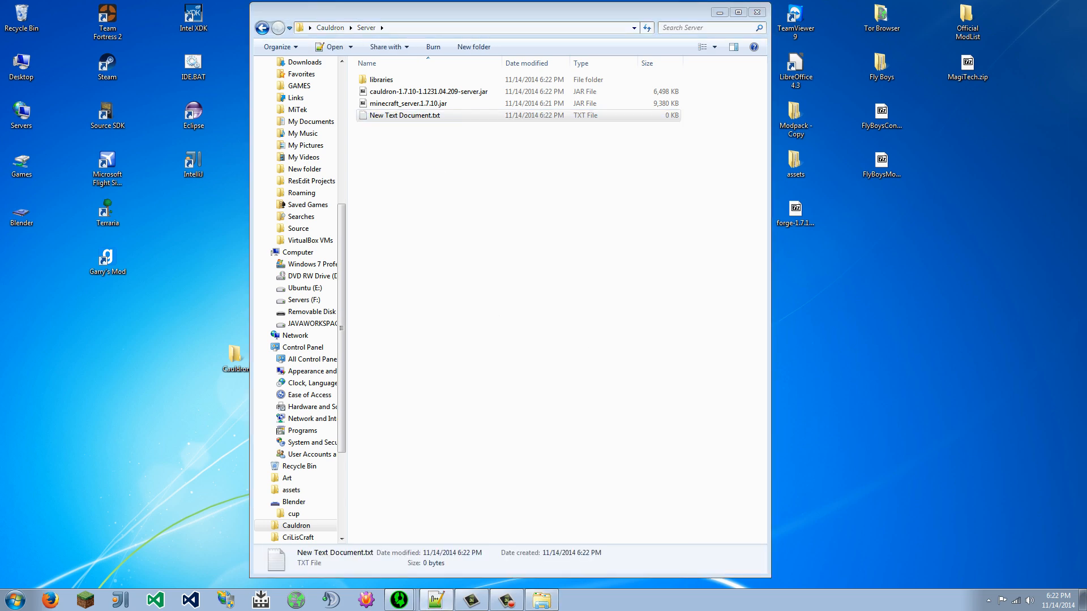
Step: Copy the java -Xmx1024M -Xms1024M -jar Server.jar and PAUSE lines from Start.bat into the new document
{"action": "double_click", "coordinate": [405, 115]}
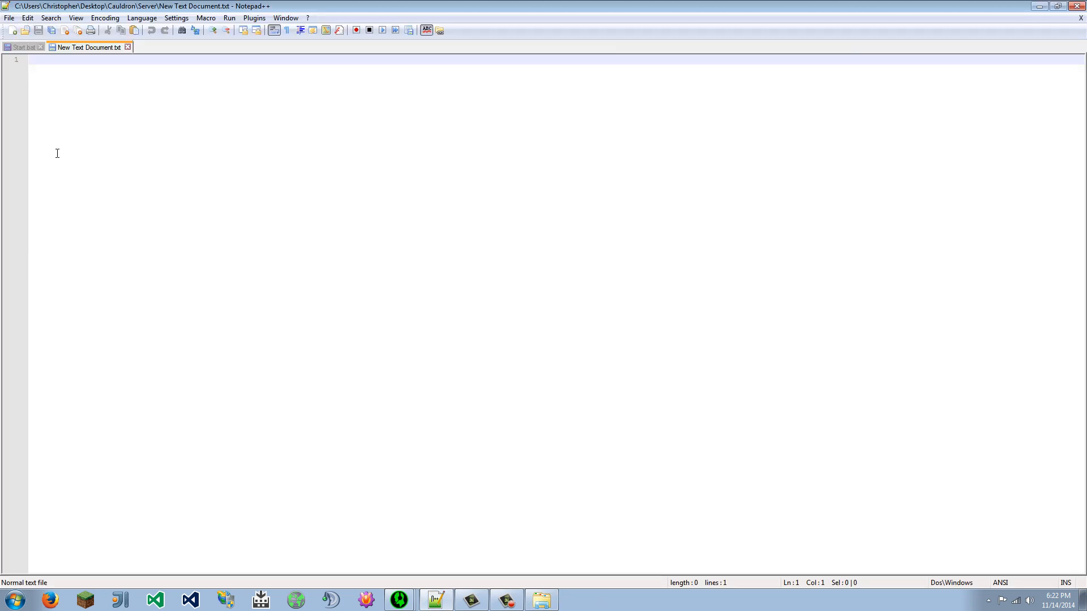
{"action": "left_click", "coordinate": [23, 47]}
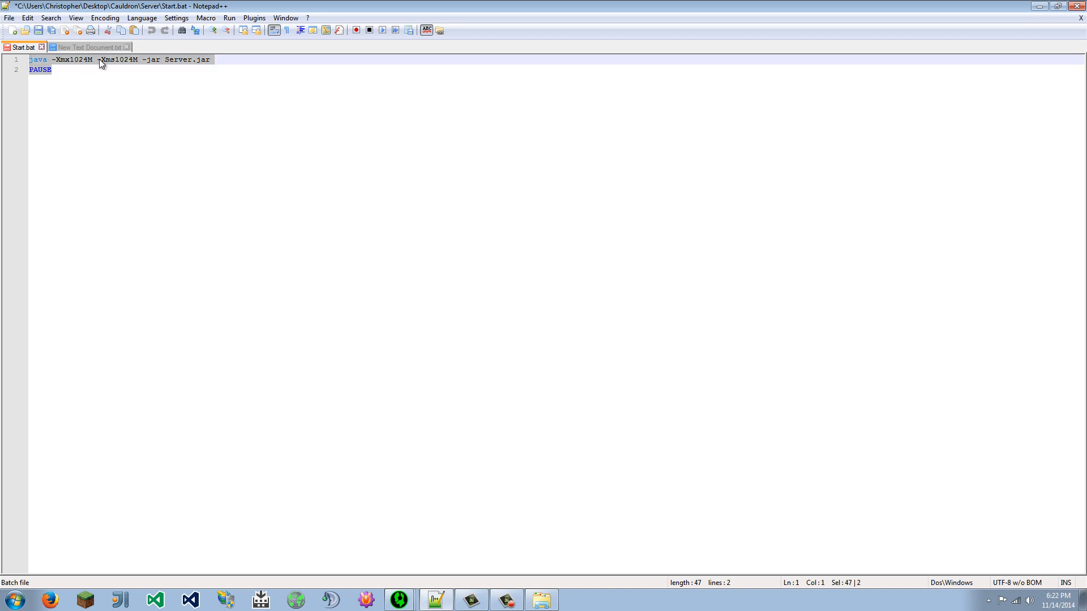
{"action": "left_click", "coordinate": [87, 46]}
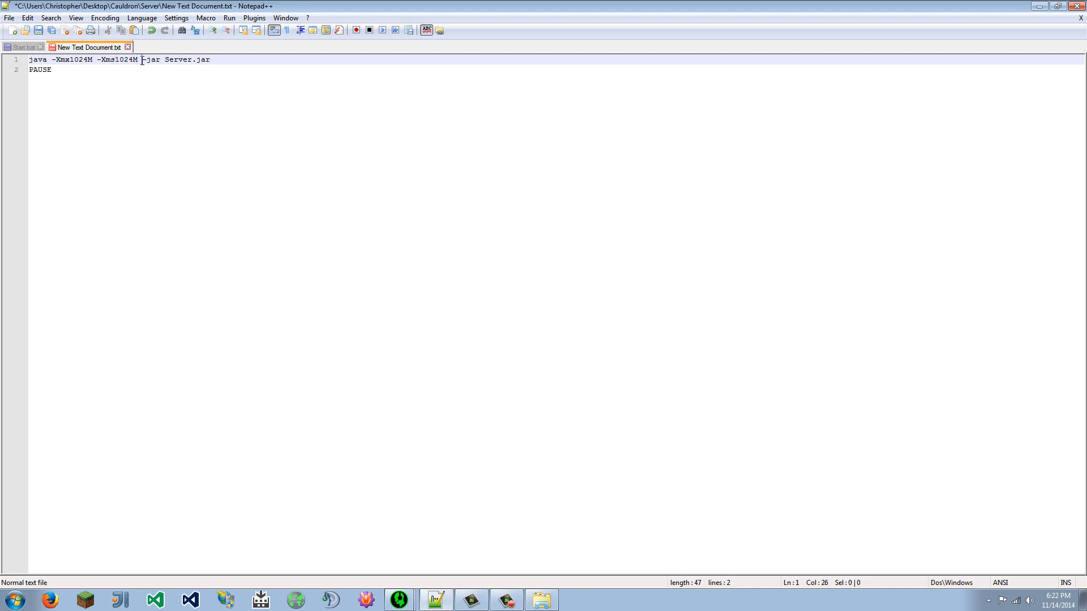
{"action": "double_click", "coordinate": [149, 60]}
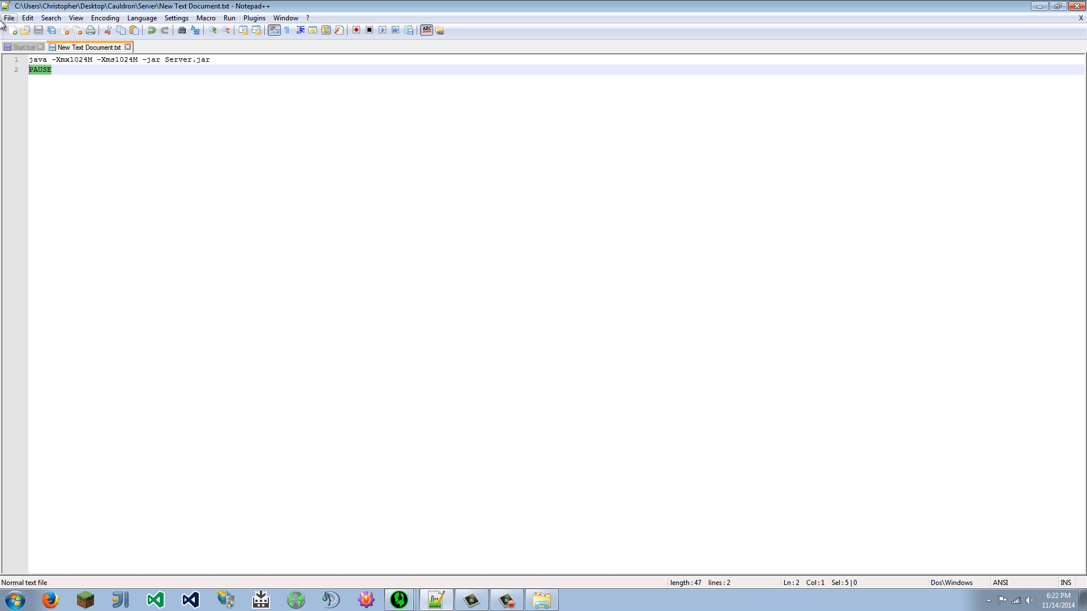
Step: Save the launch script as Start.bat with Save as type set to All types (*.*)
{"action": "left_click", "coordinate": [9, 17]}
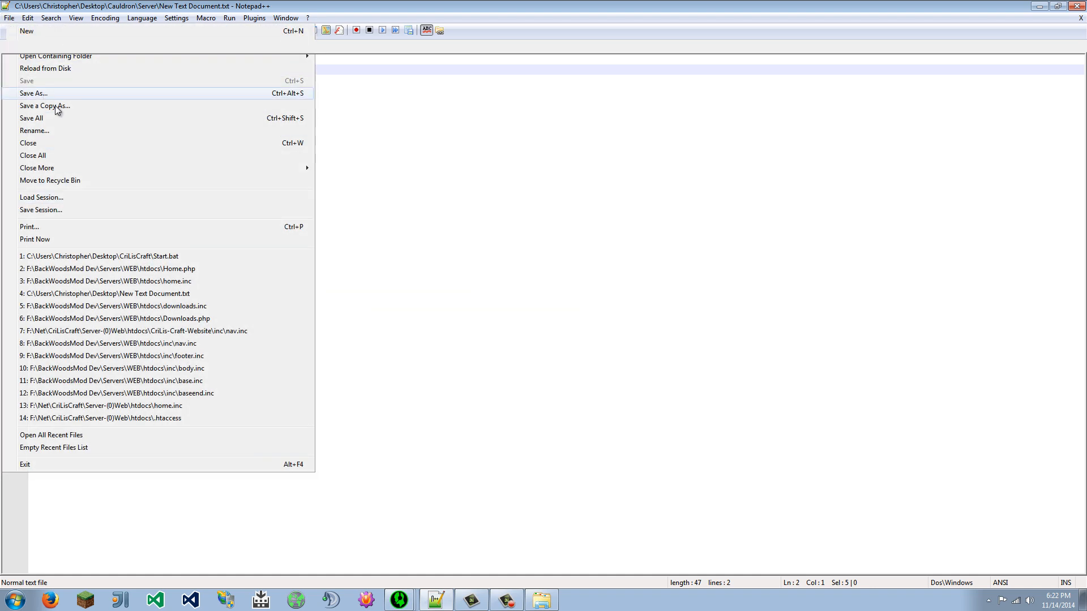
{"action": "left_click", "coordinate": [33, 93]}
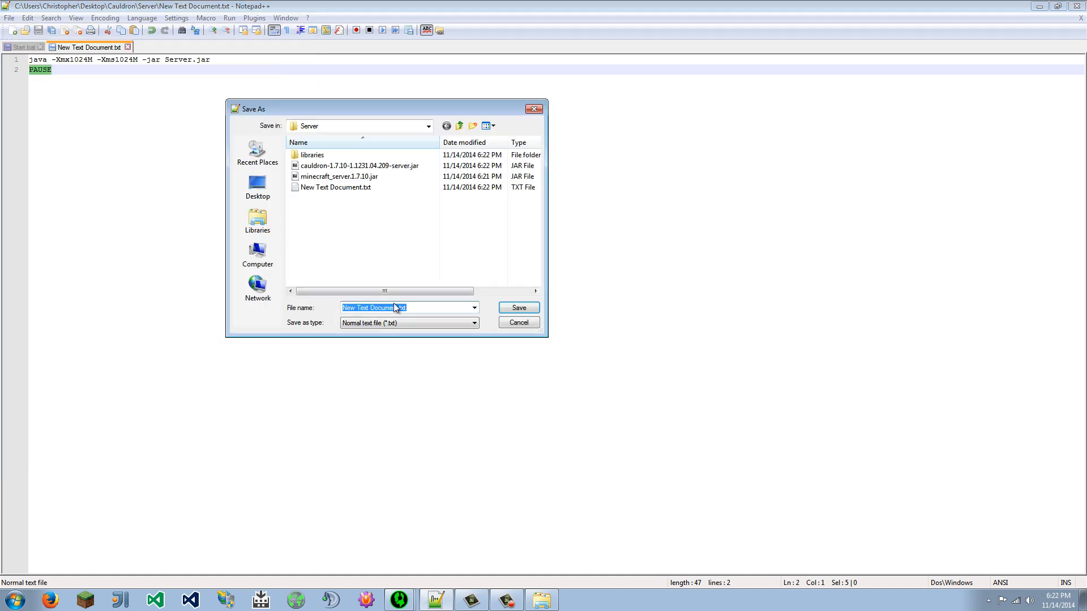
{"action": "mouse_move", "coordinate": [454, 564]}
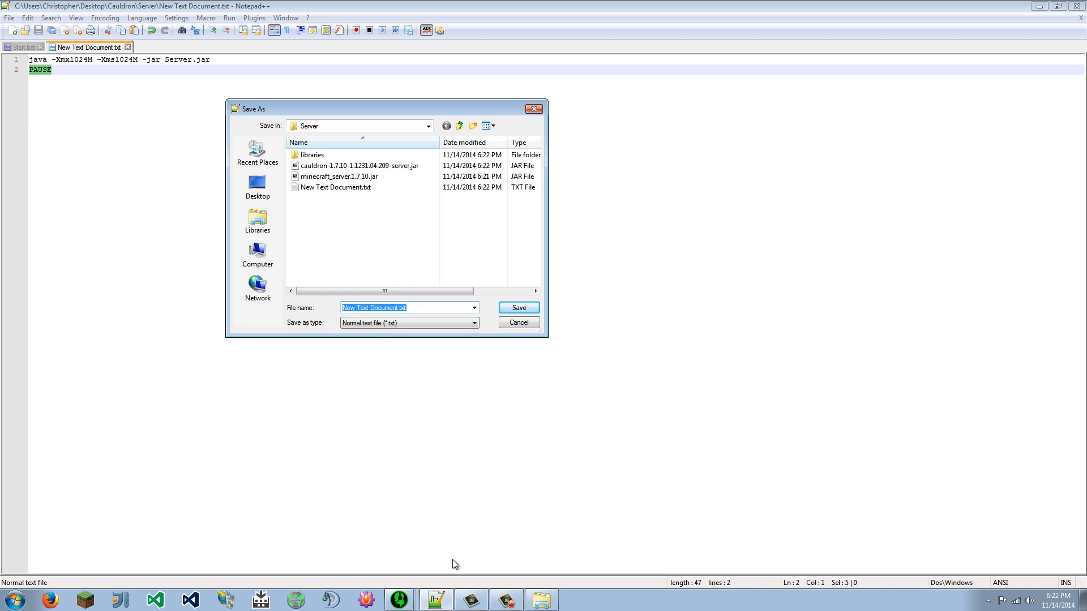
{"action": "mouse_move", "coordinate": [244, 314]}
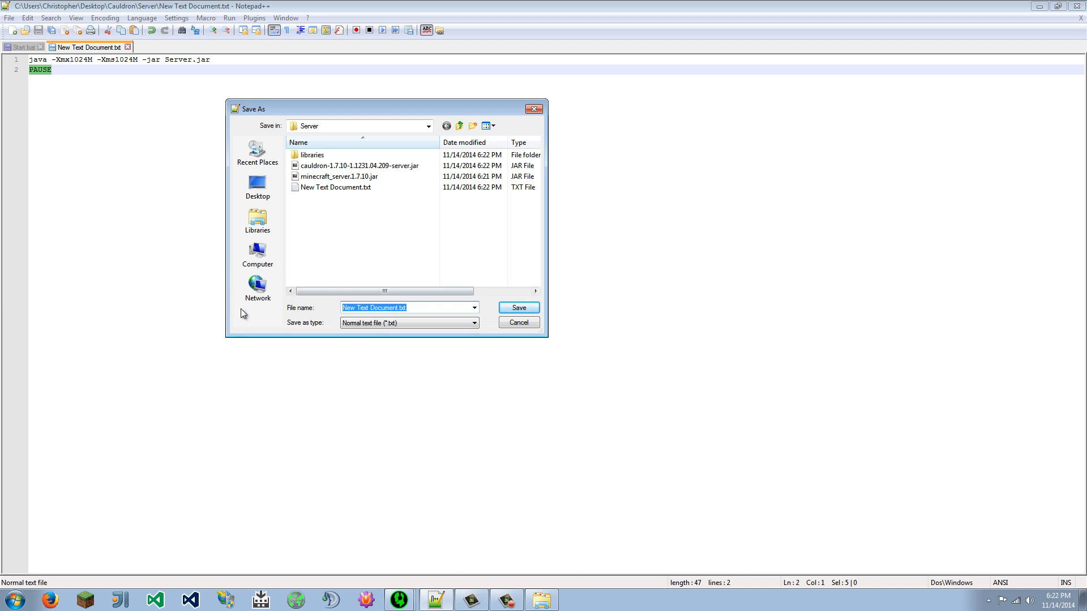
{"action": "left_click", "coordinate": [474, 323]}
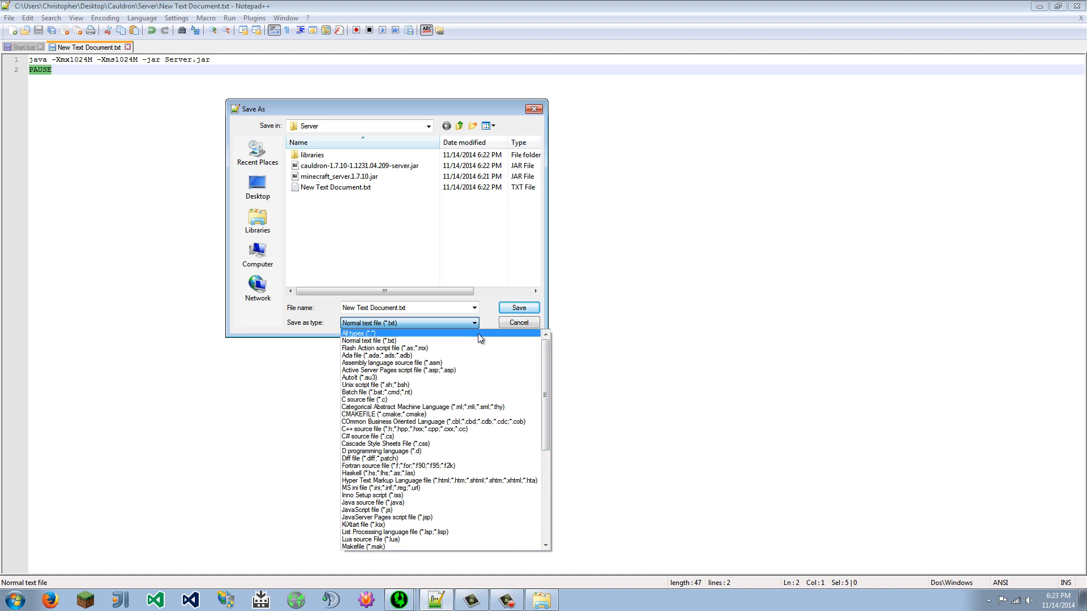
{"action": "left_click", "coordinate": [358, 333]}
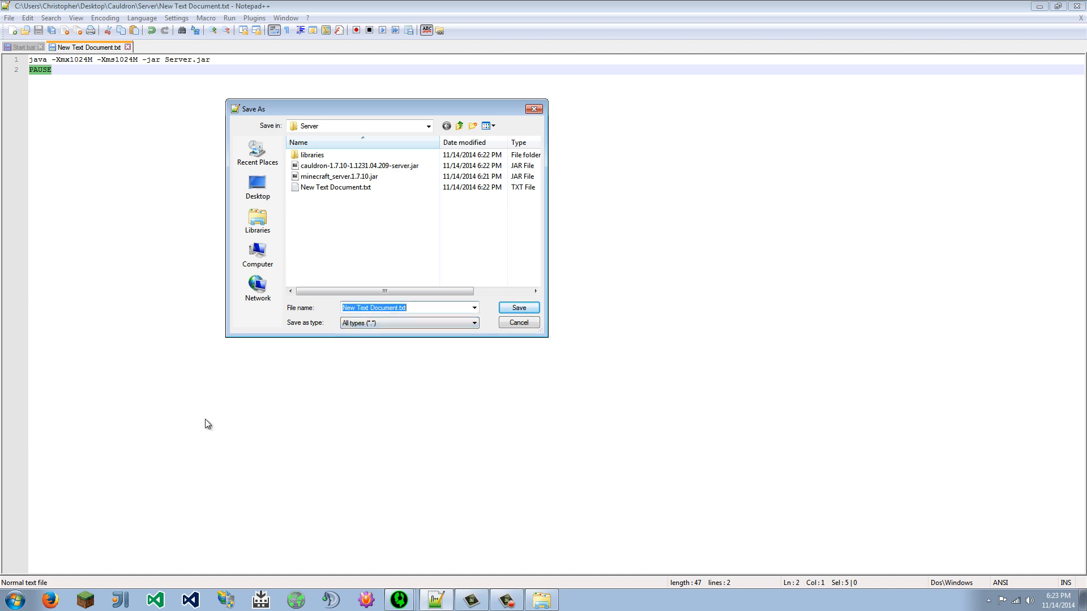
{"action": "type", "text": "S"}
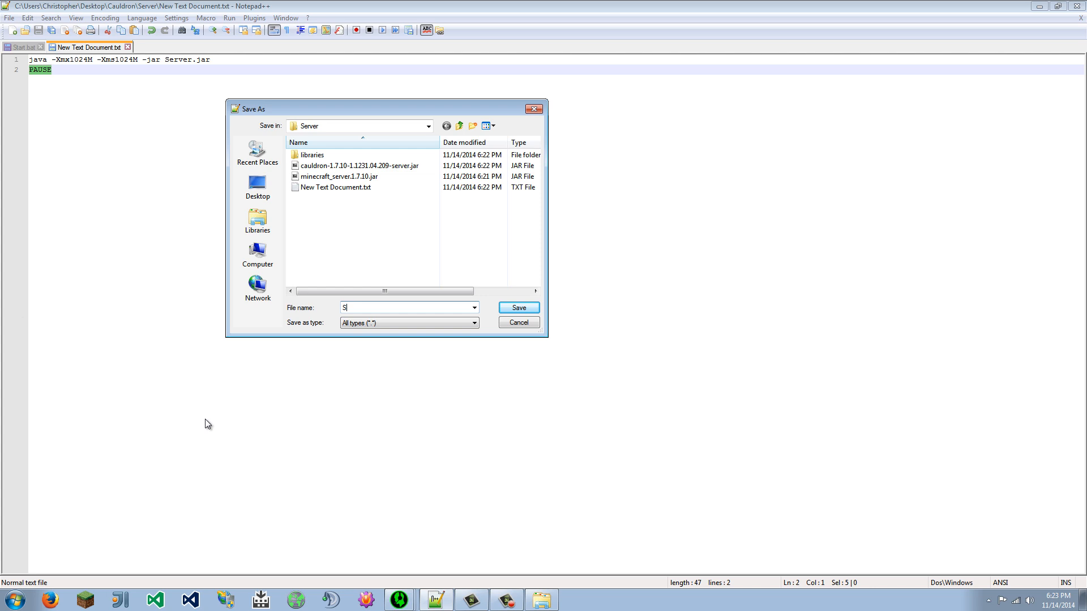
{"action": "type", "text": "tart.bat"}
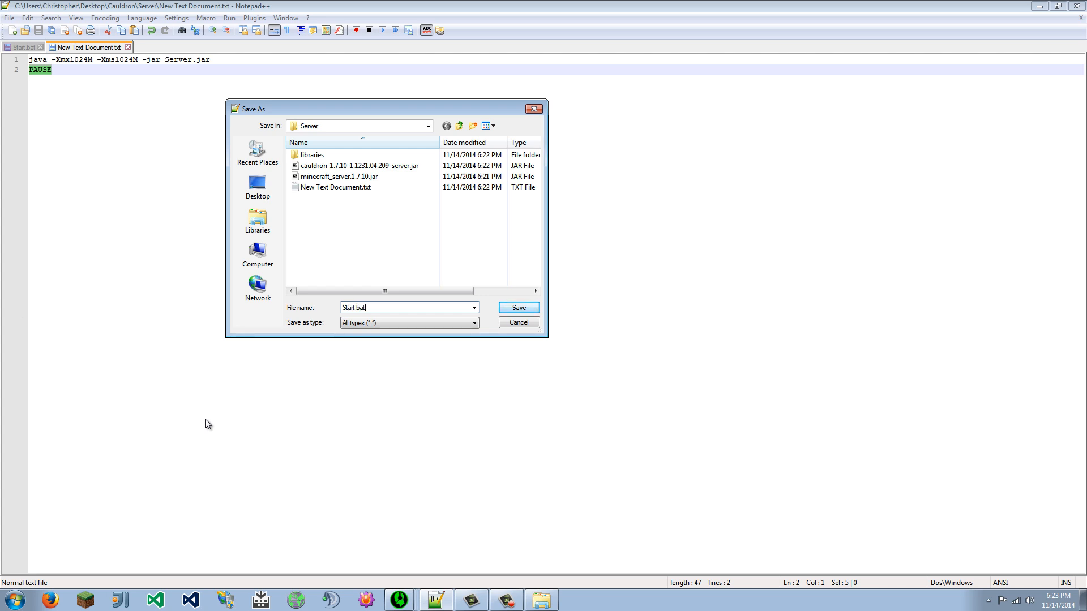
{"action": "left_click", "coordinate": [517, 307]}
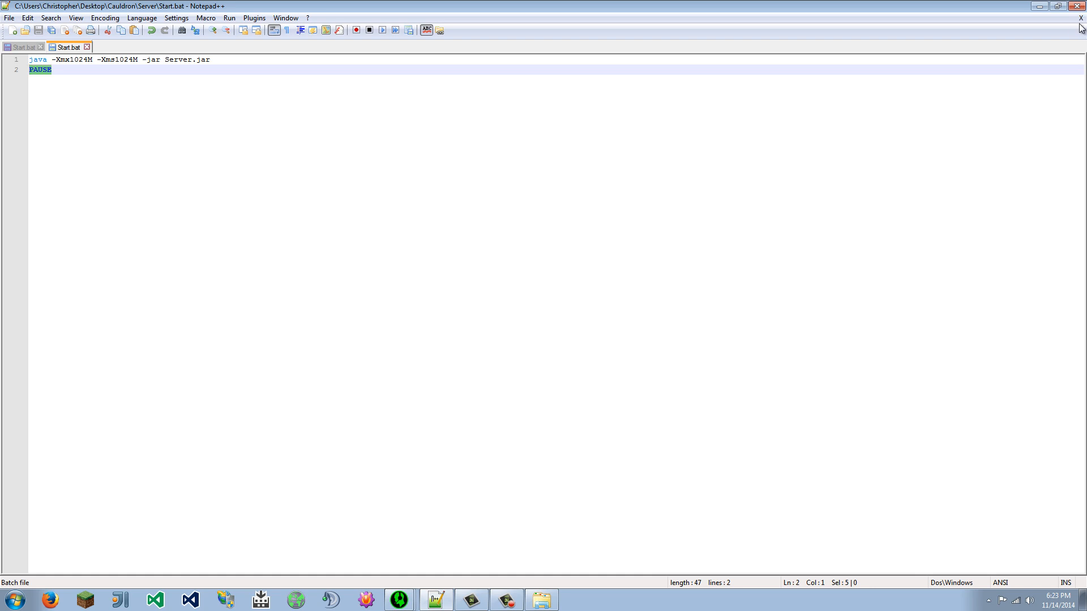
Step: Delete New Text Document.txt, rename the Cauldron jar to Server.jar, and run Start.bat
{"action": "left_click", "coordinate": [40, 47]}
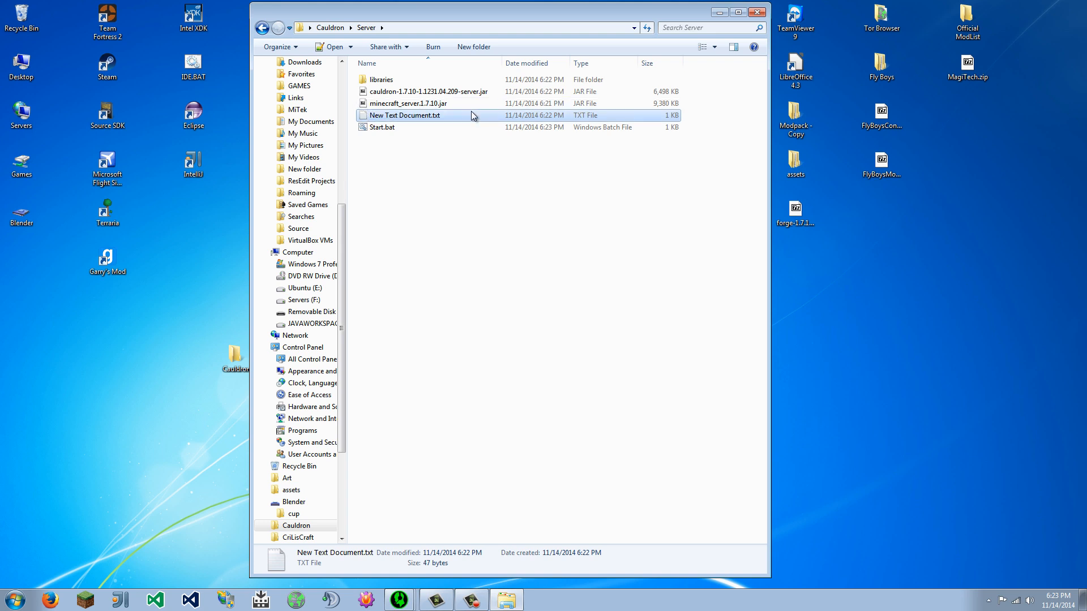
{"action": "key", "text": "Delete"}
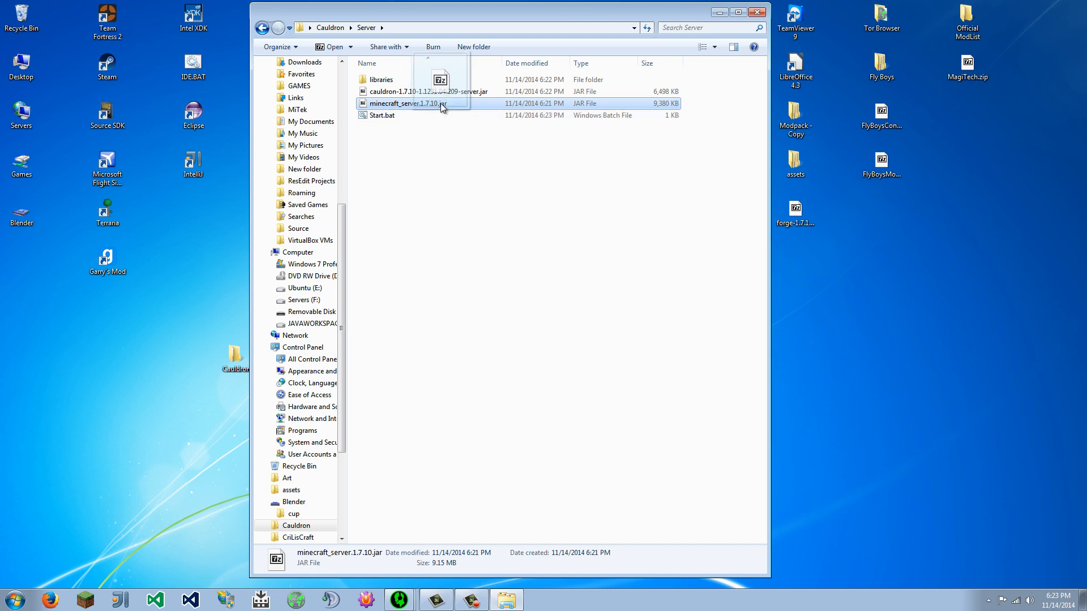
{"action": "left_click_drag", "start_coordinate": [440, 108], "coordinate": [951, 319]}
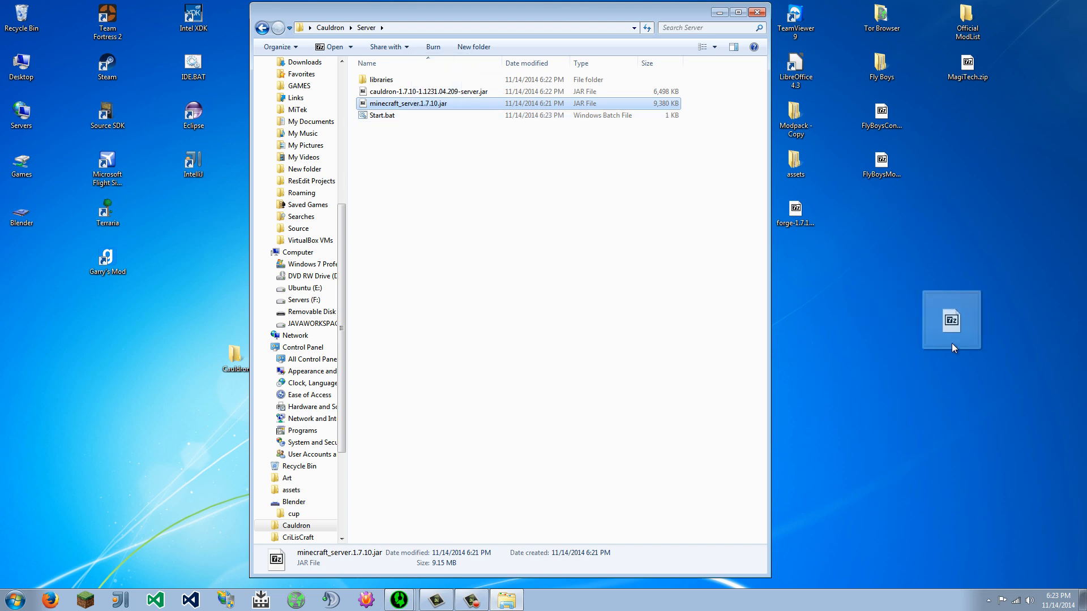
{"action": "double_click", "coordinate": [382, 115]}
{"action": "type", "text": "Server"}
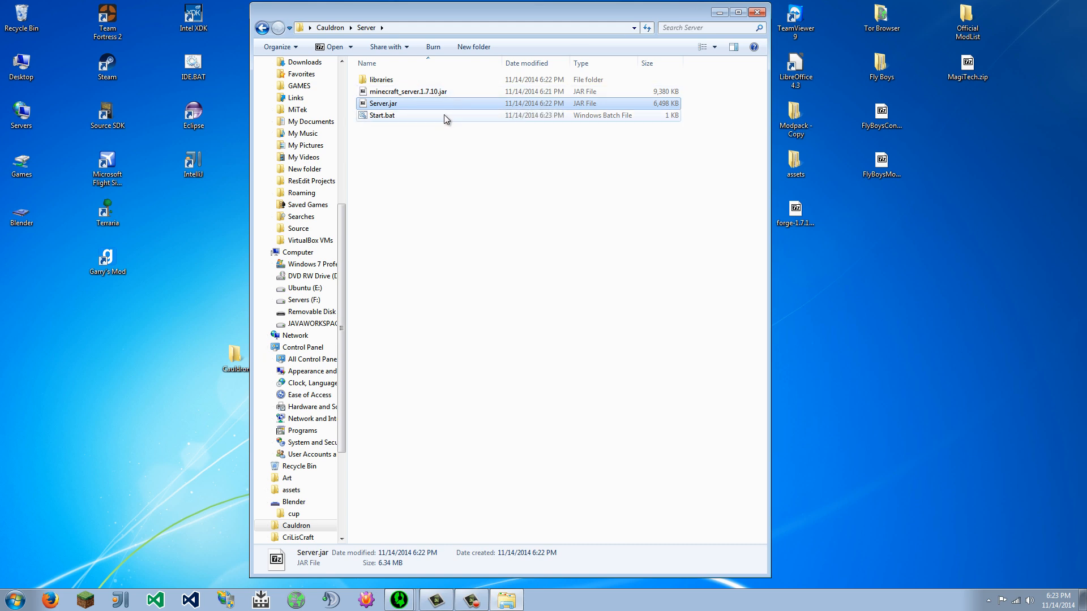
{"action": "double_click", "coordinate": [381, 115]}
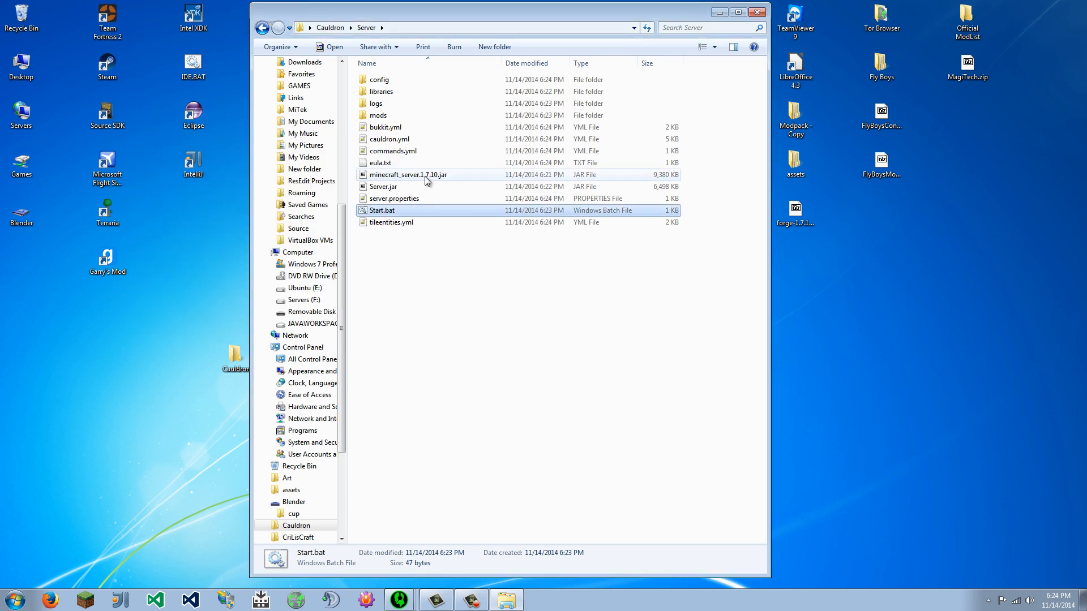
Step: Edit eula.txt so it reads eula=true and relaunch the server via Start.bat
{"action": "double_click", "coordinate": [381, 163]}
{"action": "type", "text": "eula="}
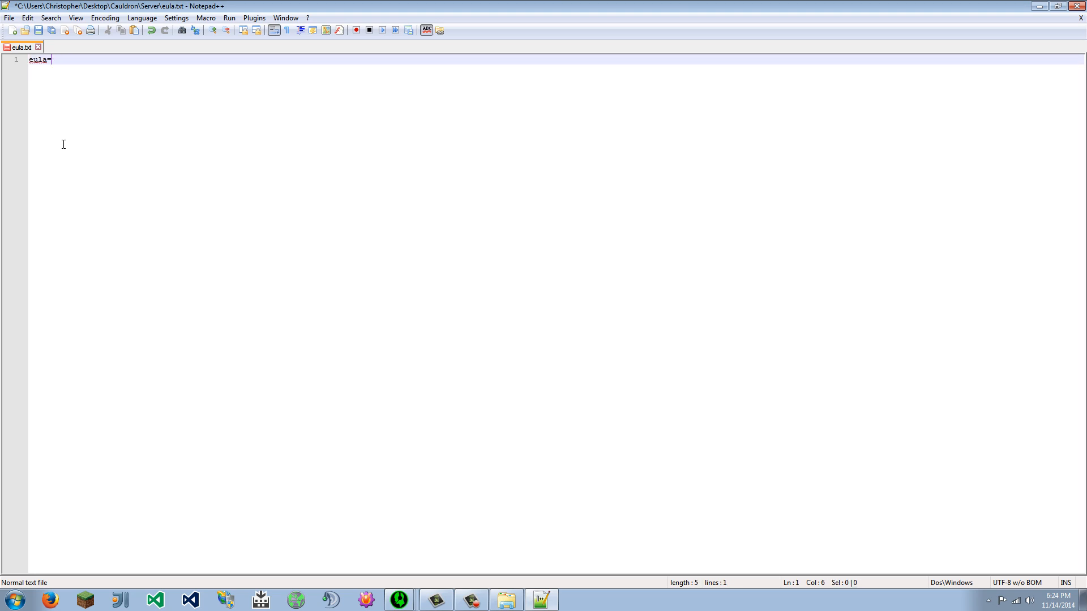
{"action": "type", "text": "true"}
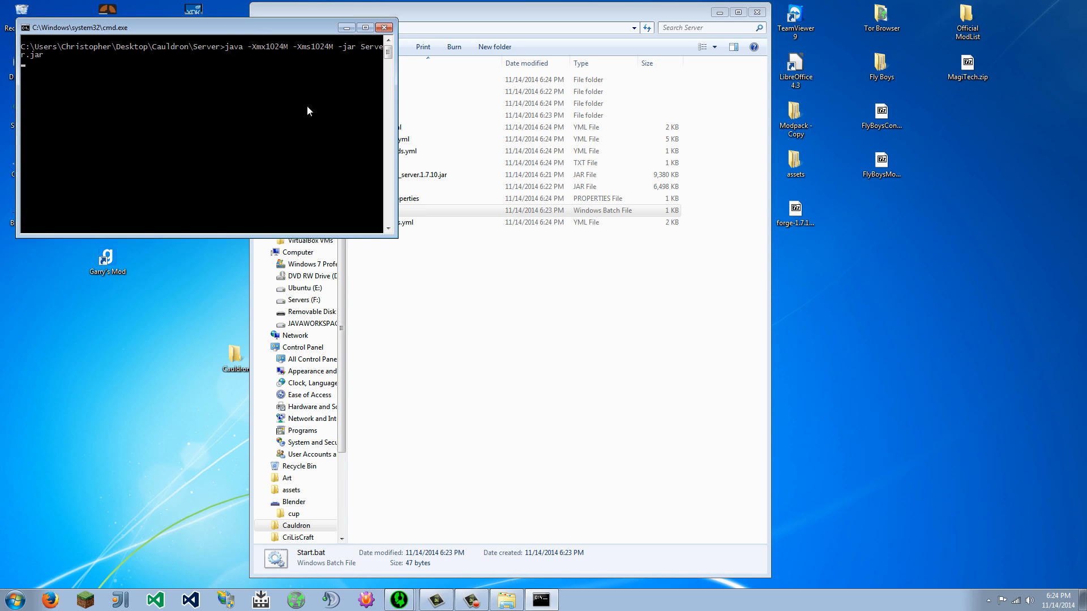
Step: Wait for the server's Done message, then issue stop in the console to shut it down
{"action": "left_click_drag", "start_coordinate": [202, 28], "coordinate": [613, 326]}
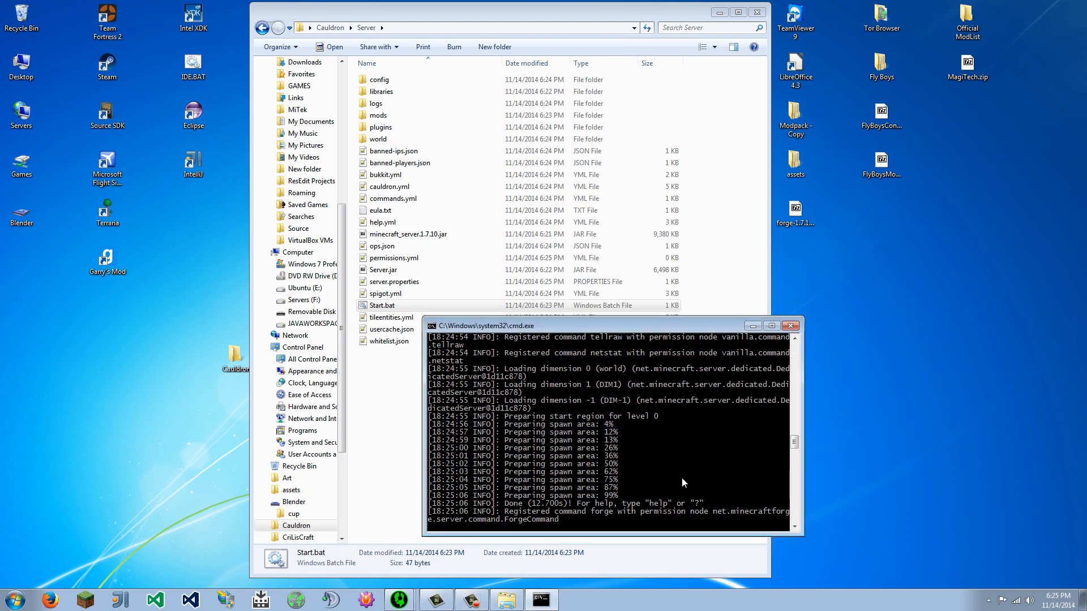
{"action": "mouse_move", "coordinate": [696, 534]}
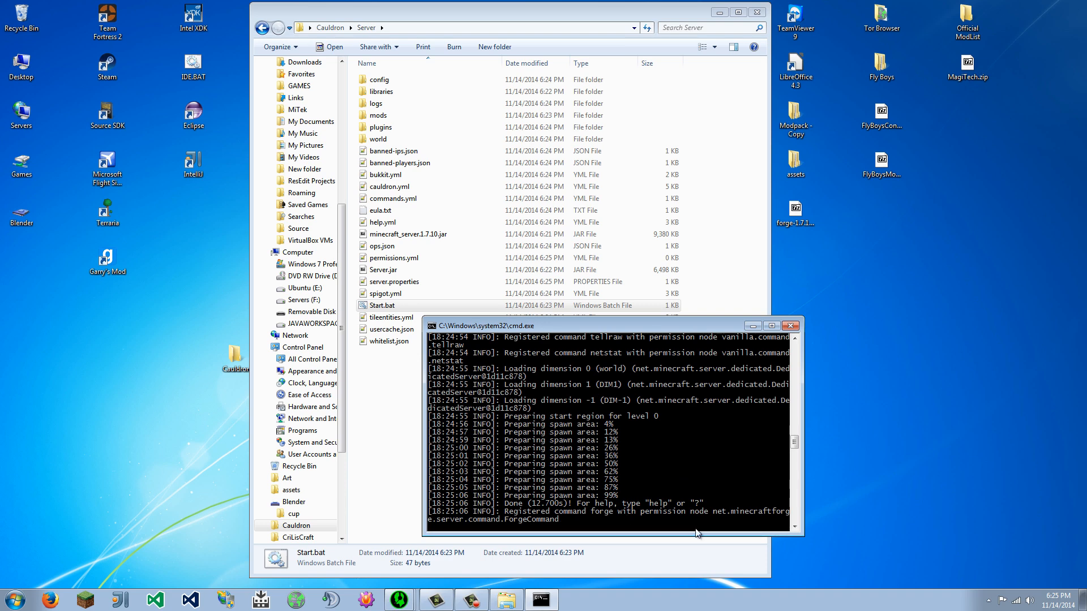
{"action": "mouse_move", "coordinate": [466, 527]}
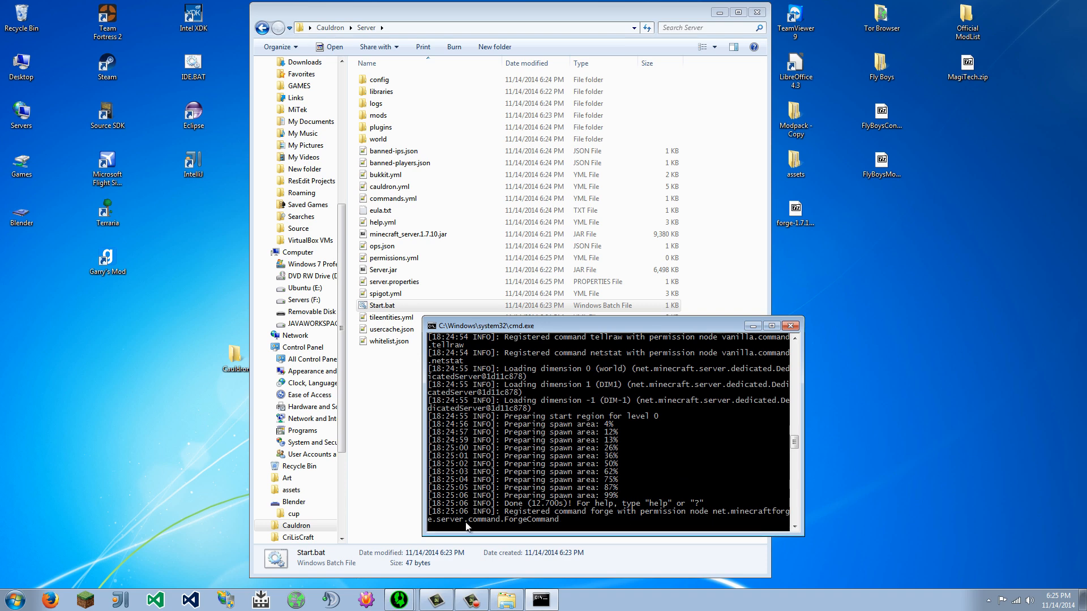
{"action": "mouse_move", "coordinate": [655, 519]}
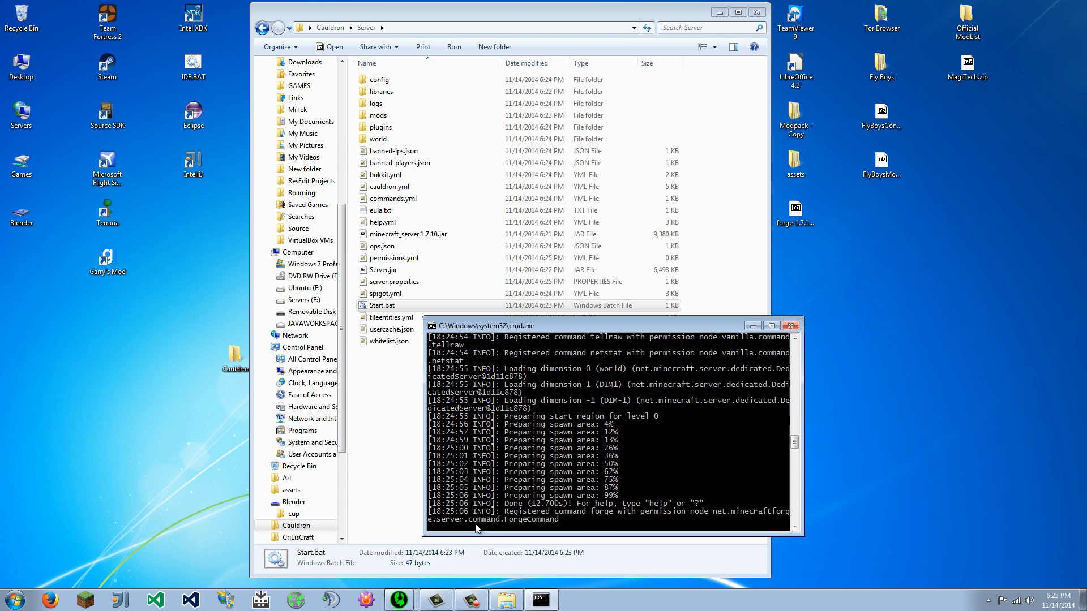
{"action": "type", "text": "stp"}
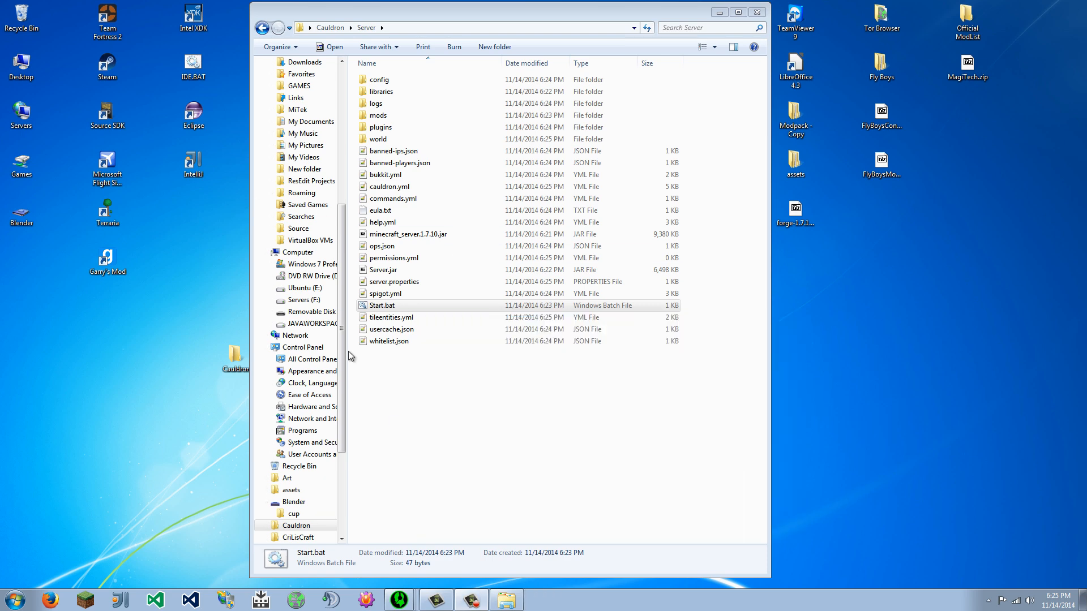
{"action": "left_click", "coordinate": [380, 127]}
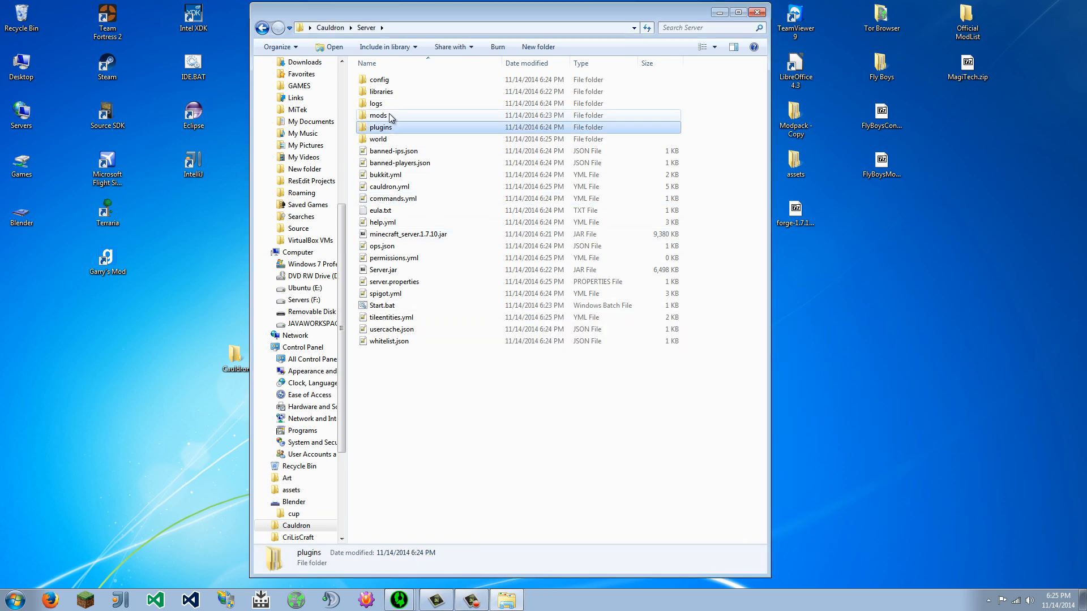
{"action": "left_click", "coordinate": [379, 115]}
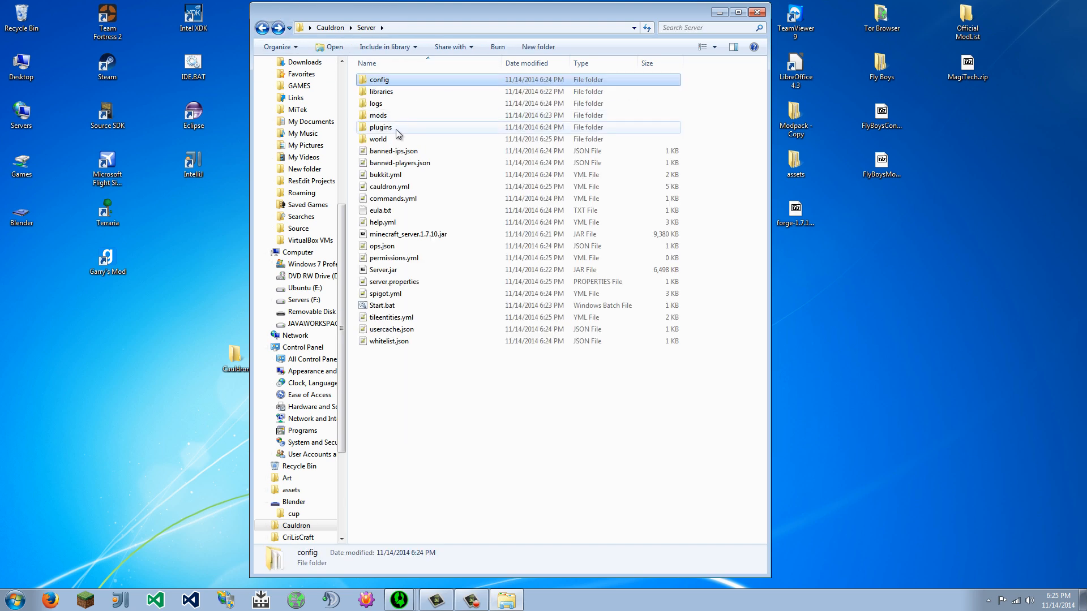
{"action": "double_click", "coordinate": [380, 126]}
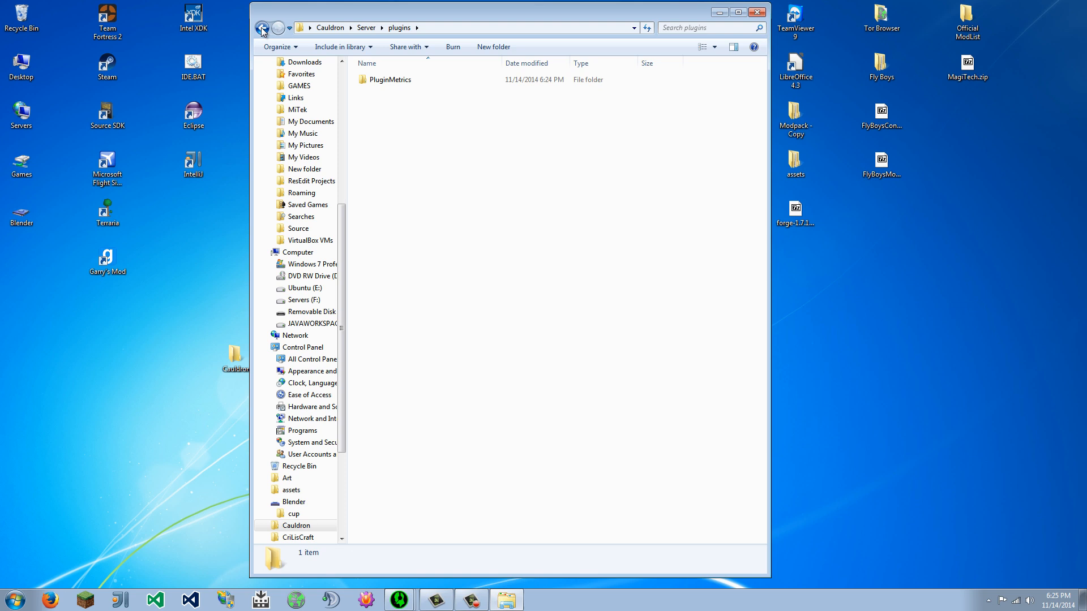
{"action": "left_click", "coordinate": [261, 27]}
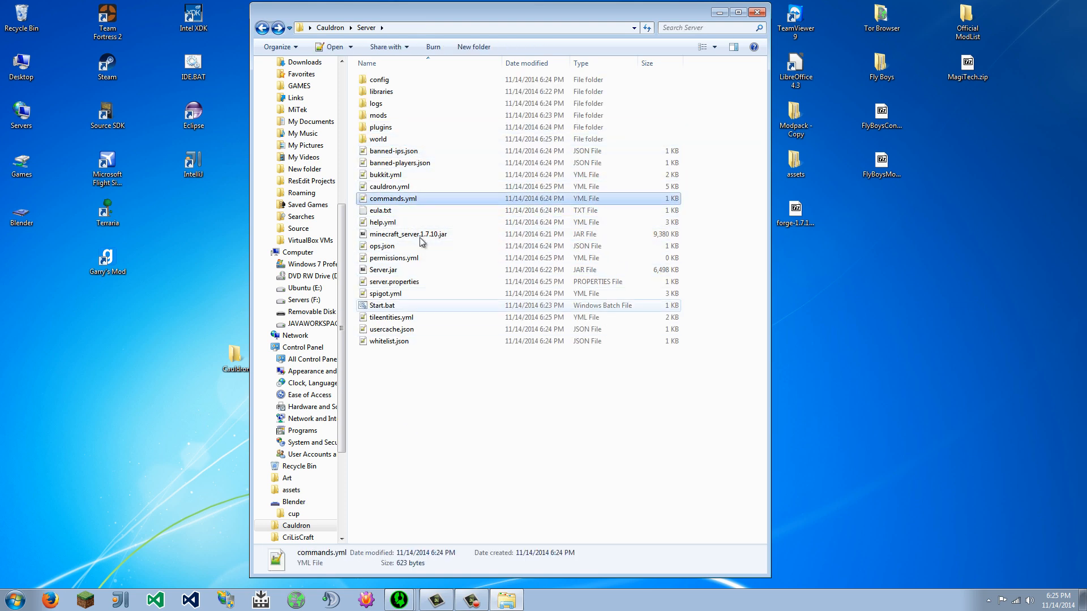
{"action": "left_click", "coordinate": [409, 233]}
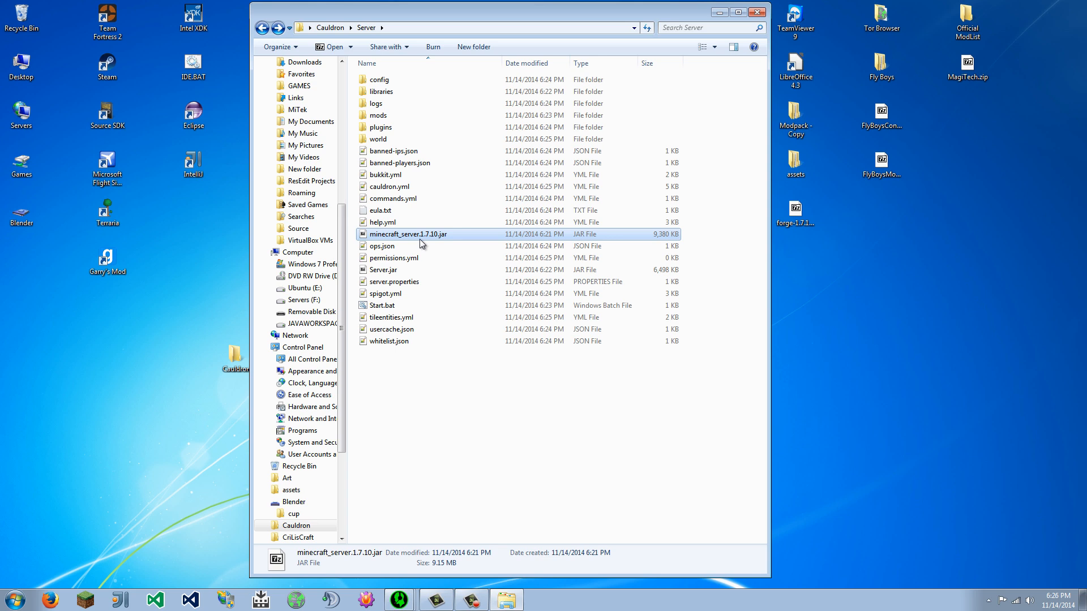
{"action": "left_click", "coordinate": [430, 409]}
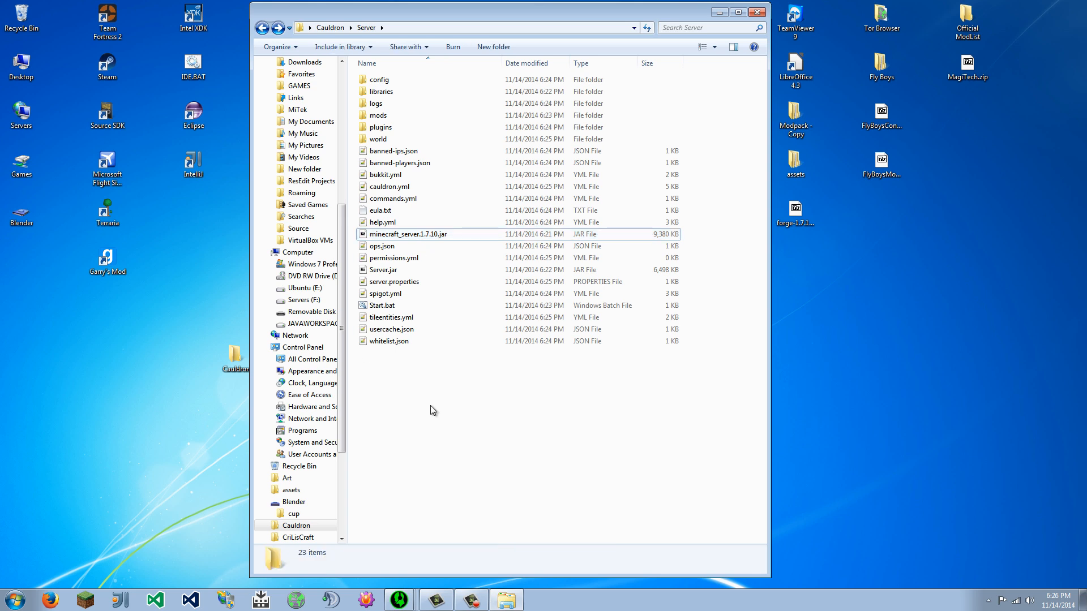